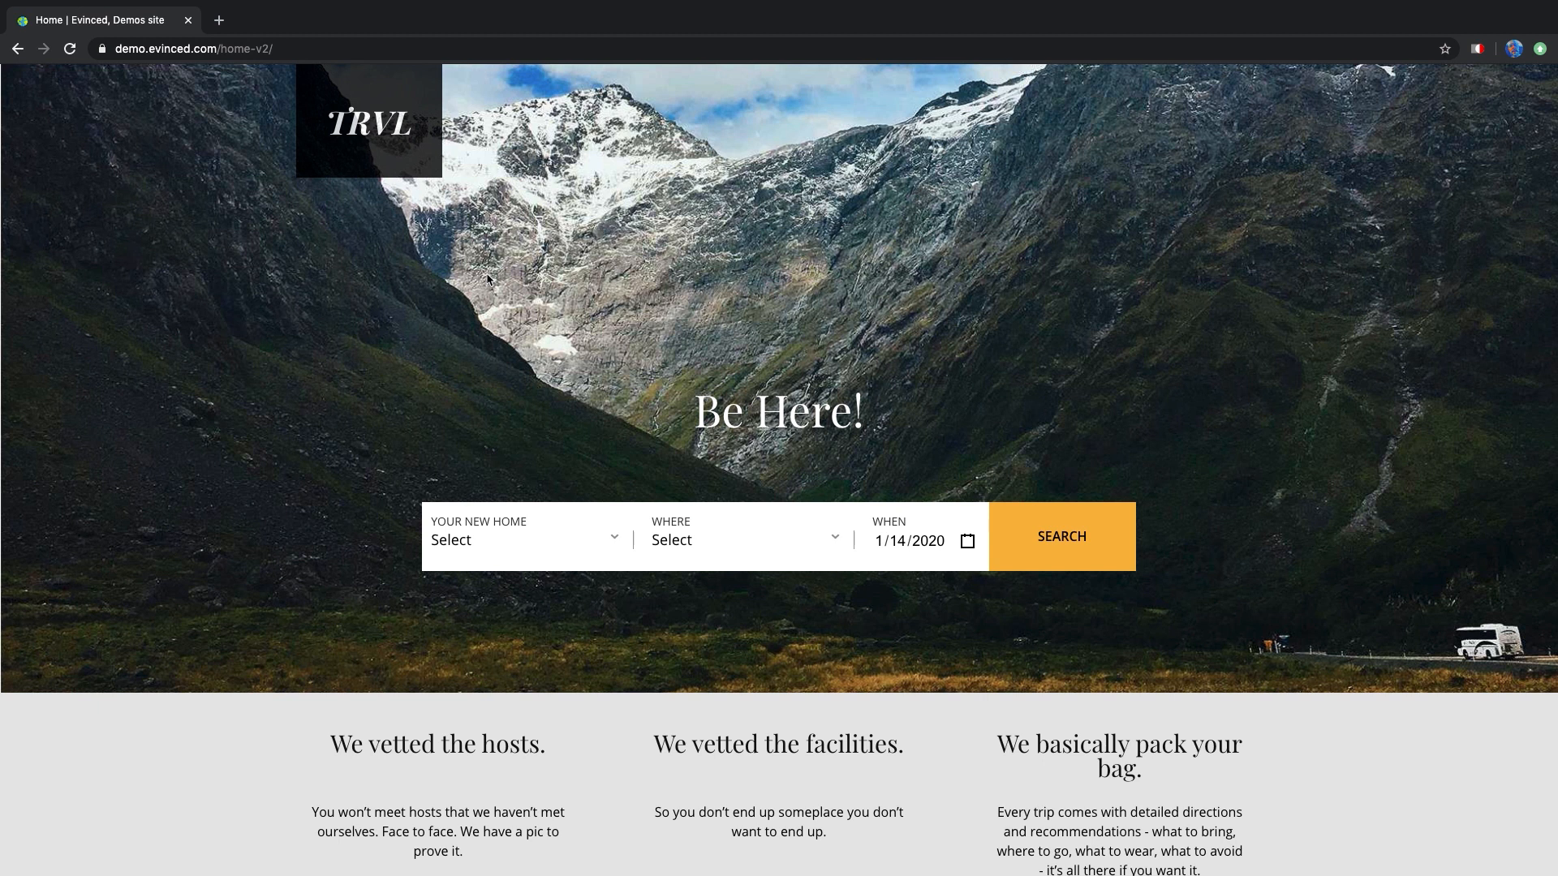
mouse_move(1465, 85)
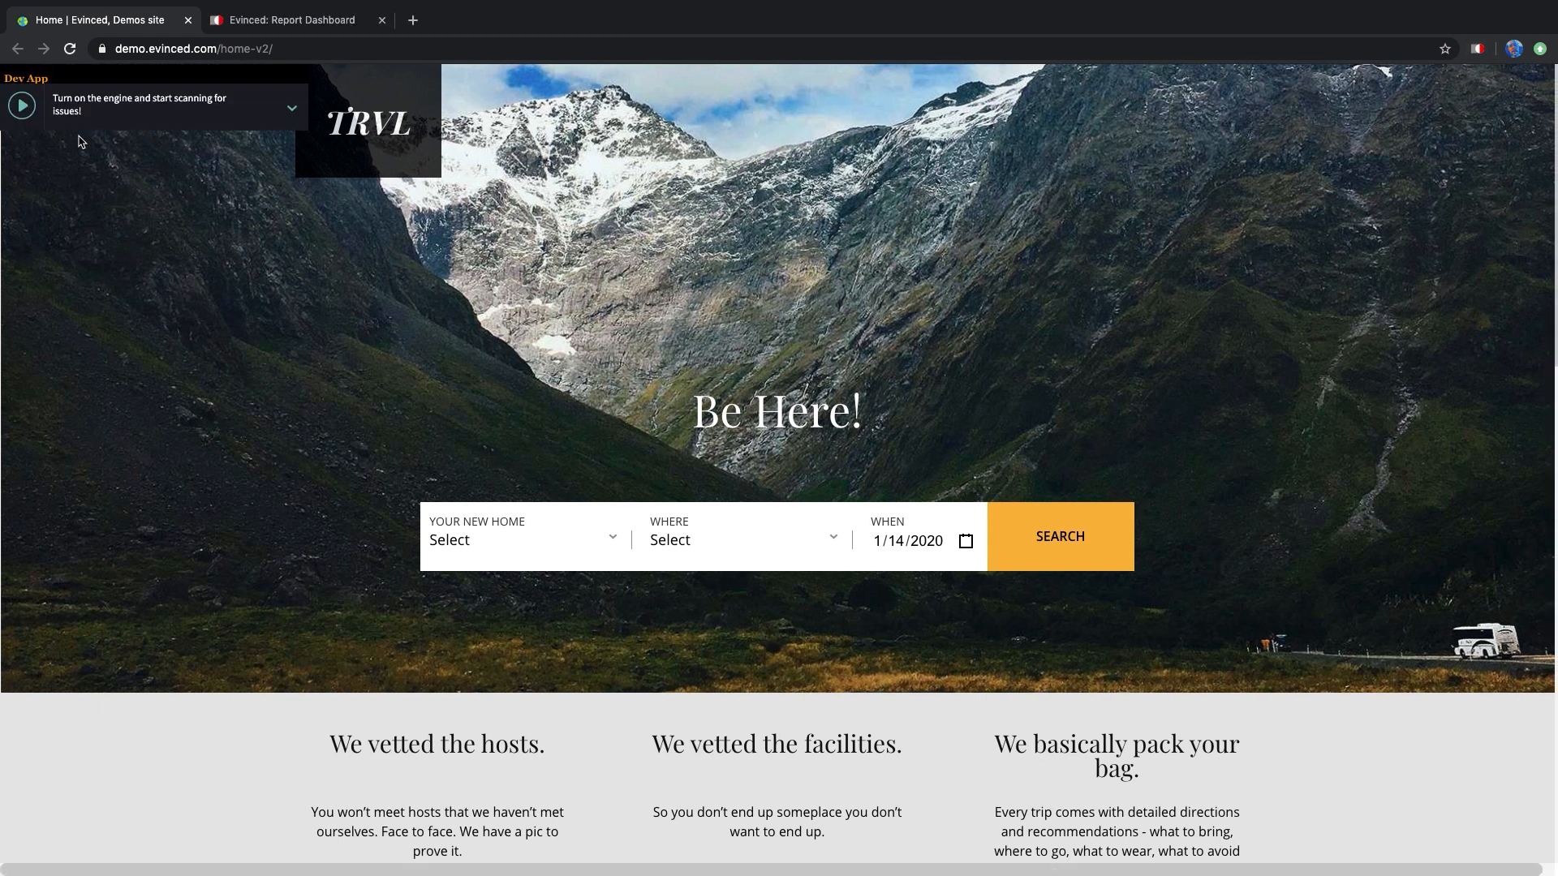
Start the scanning engine and scroll the page to review flagged issues, including gallery image alt text
left_click(21, 107)
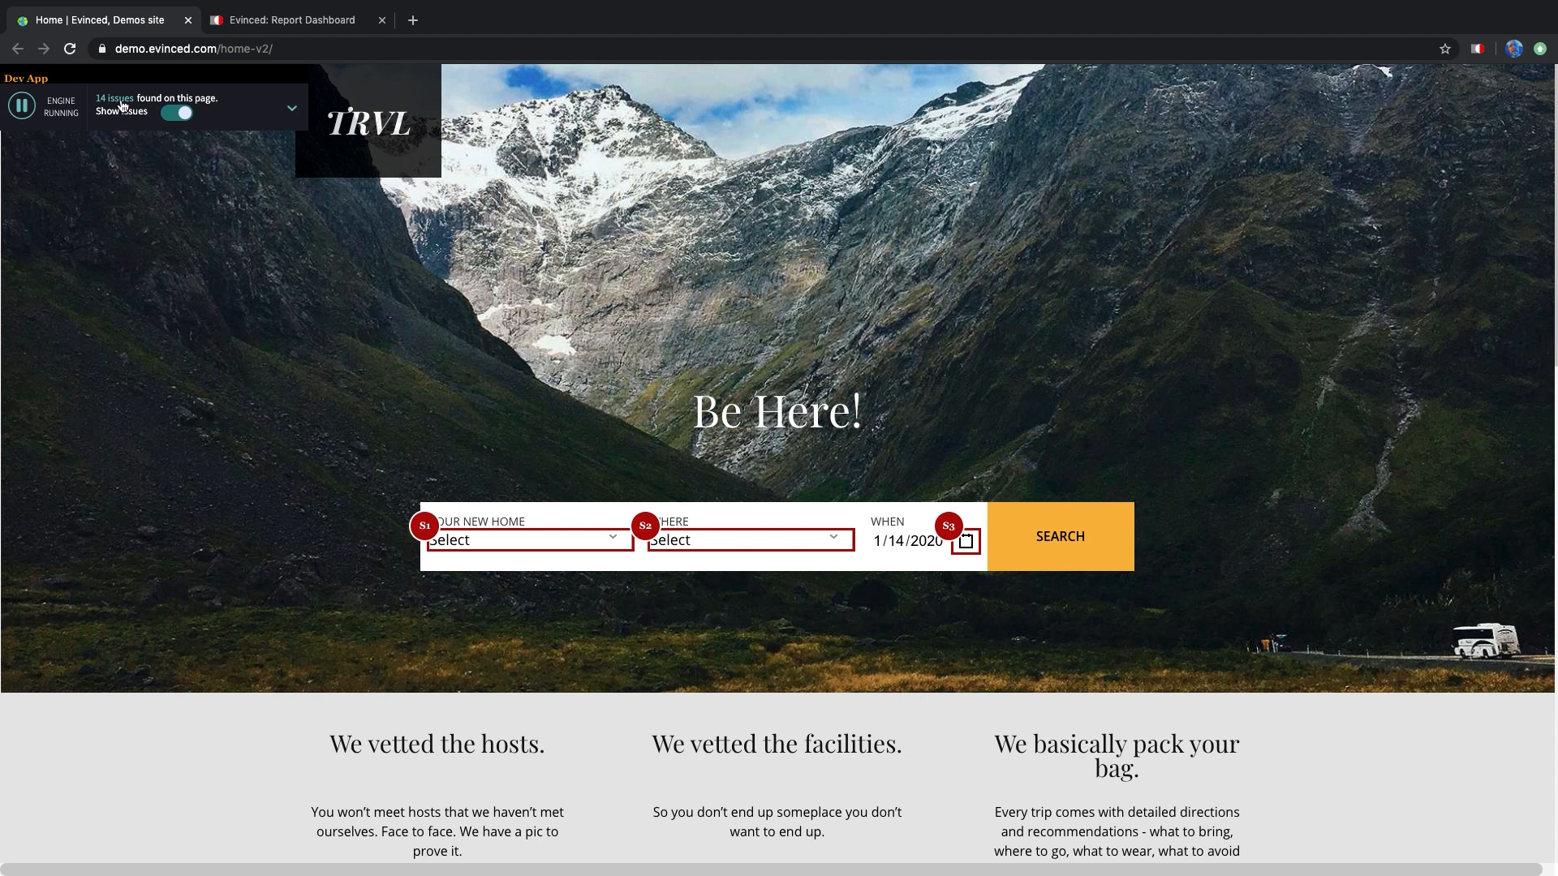
mouse_move(1018, 419)
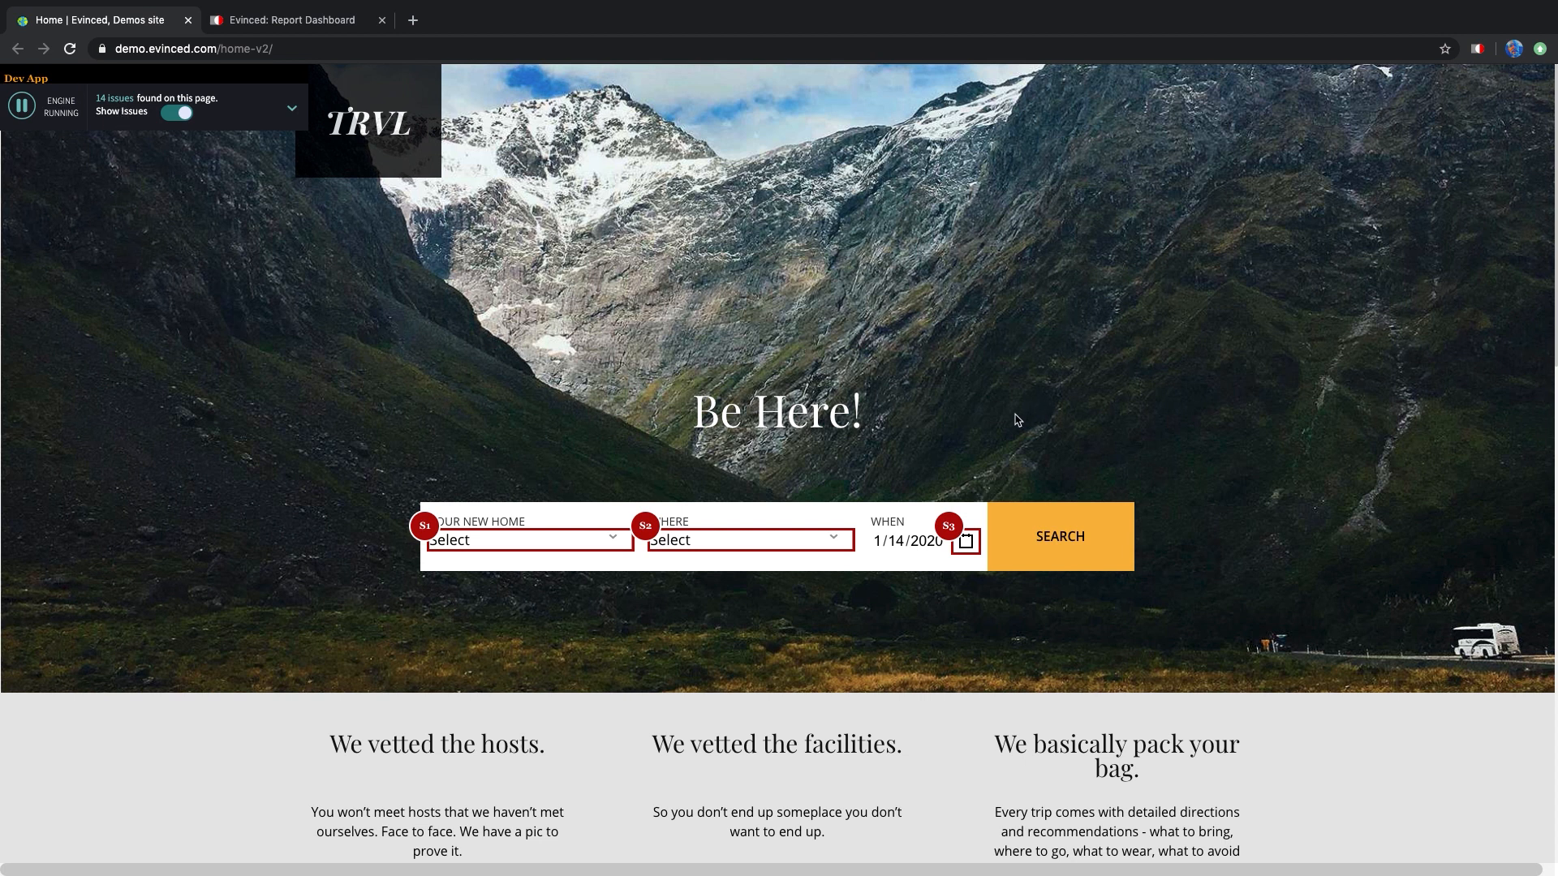
scroll("down", 3)
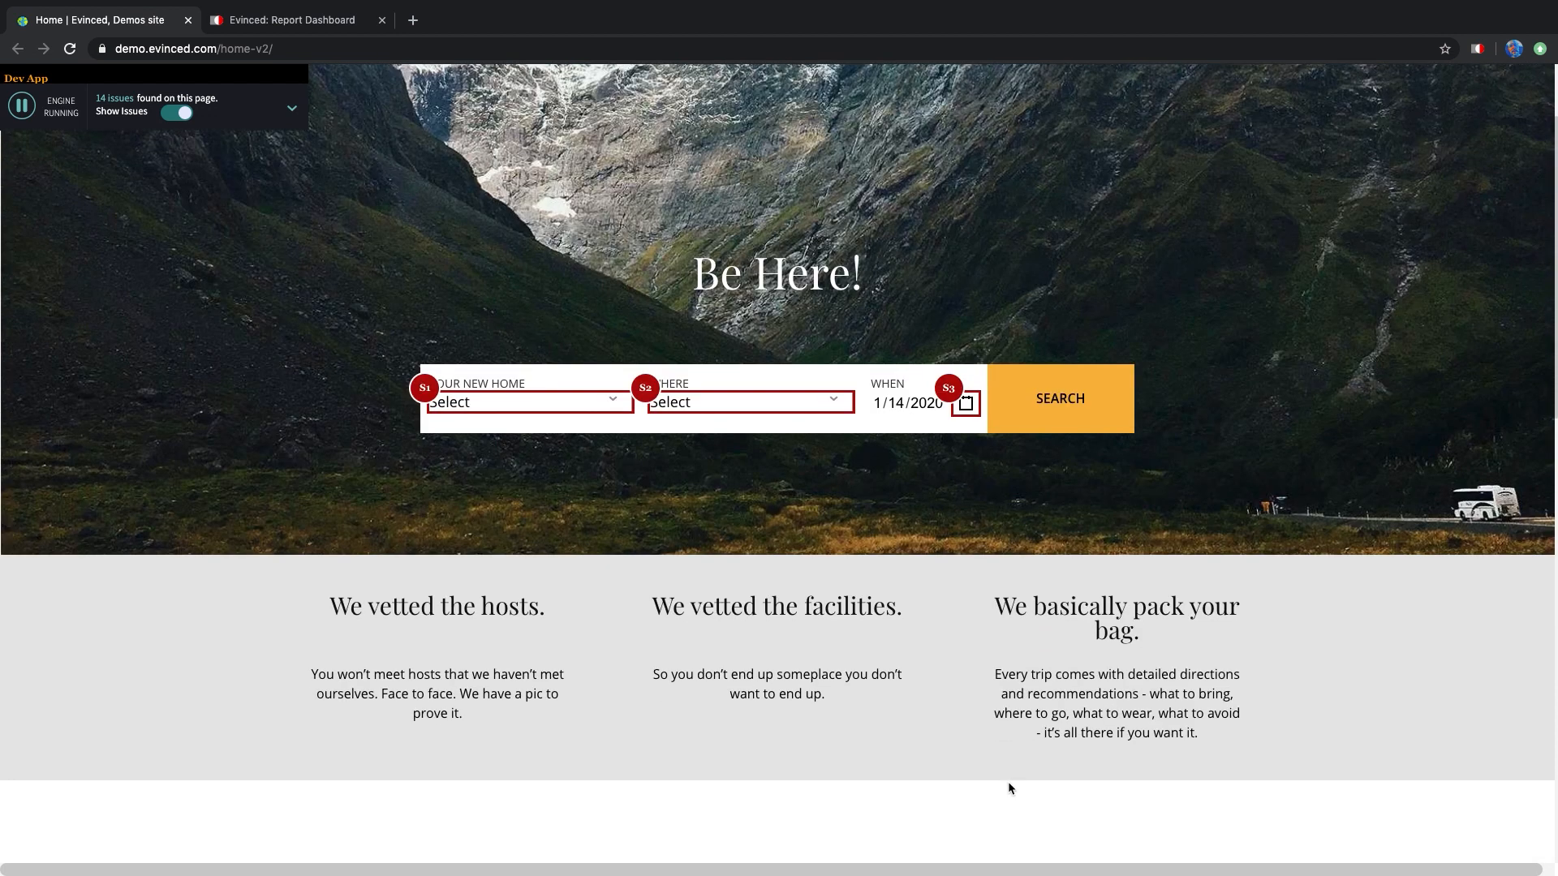
scroll("down", 3)
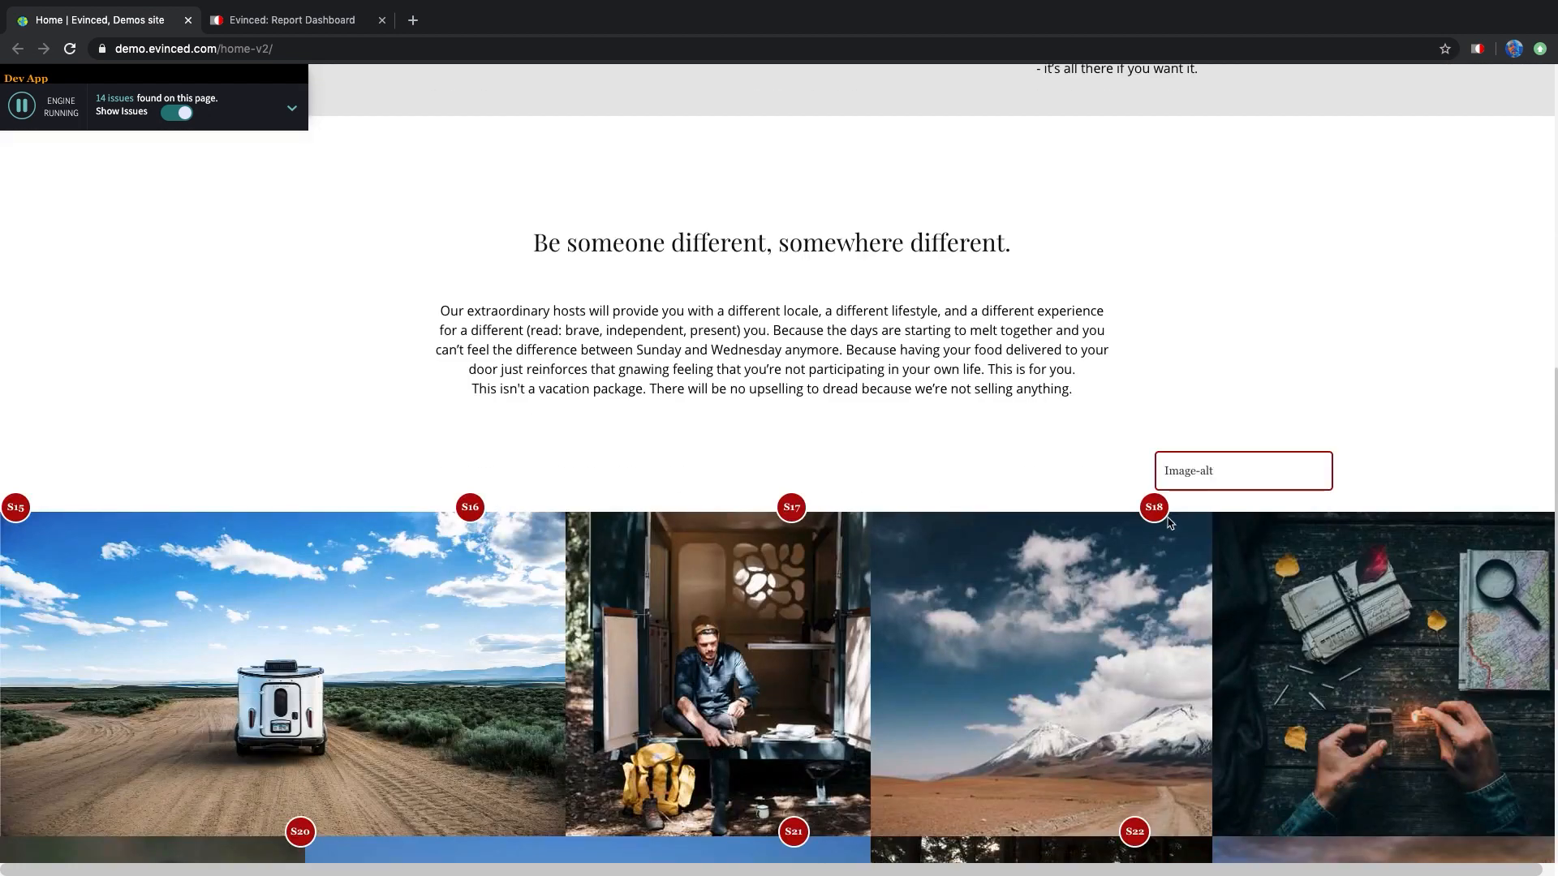
mouse_move(1162, 524)
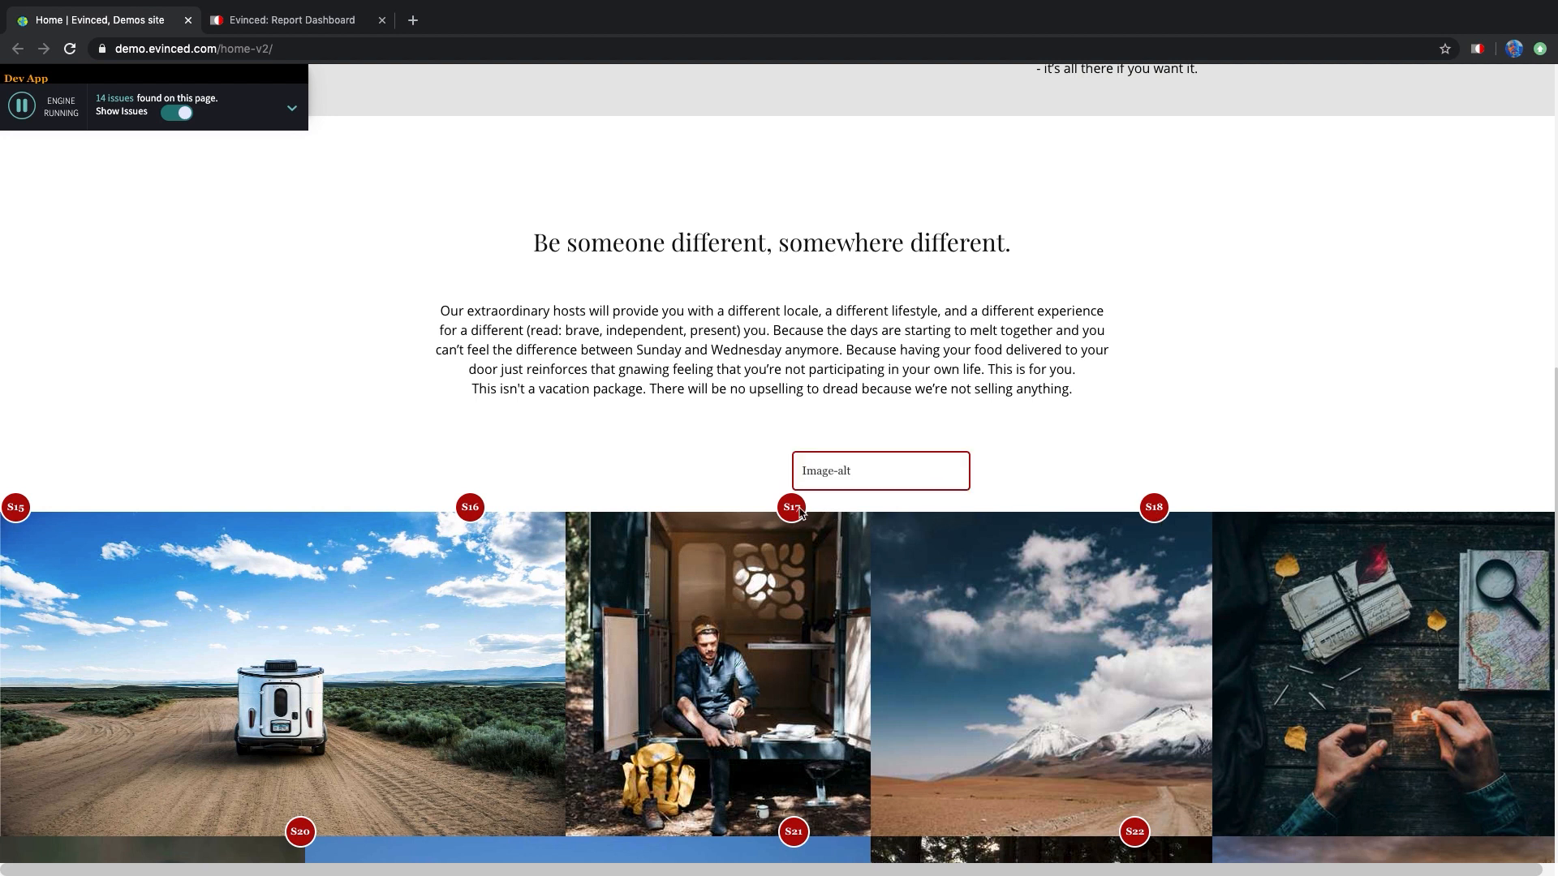
scroll("up", 3)
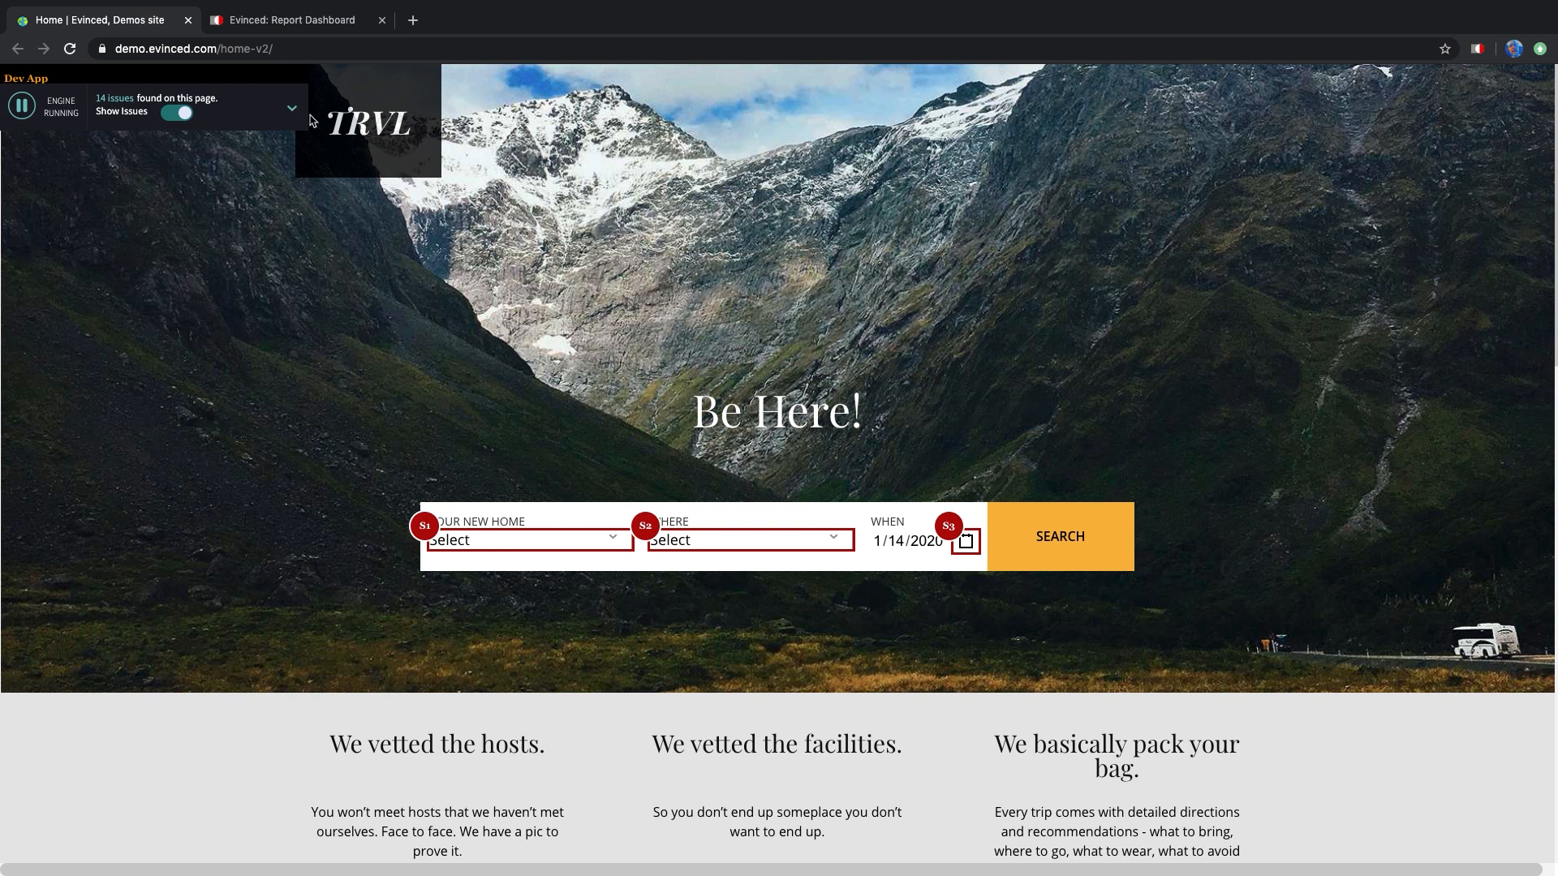
Expand the Dev App bar and scroll the 13-issue Analysis list
left_click(292, 107)
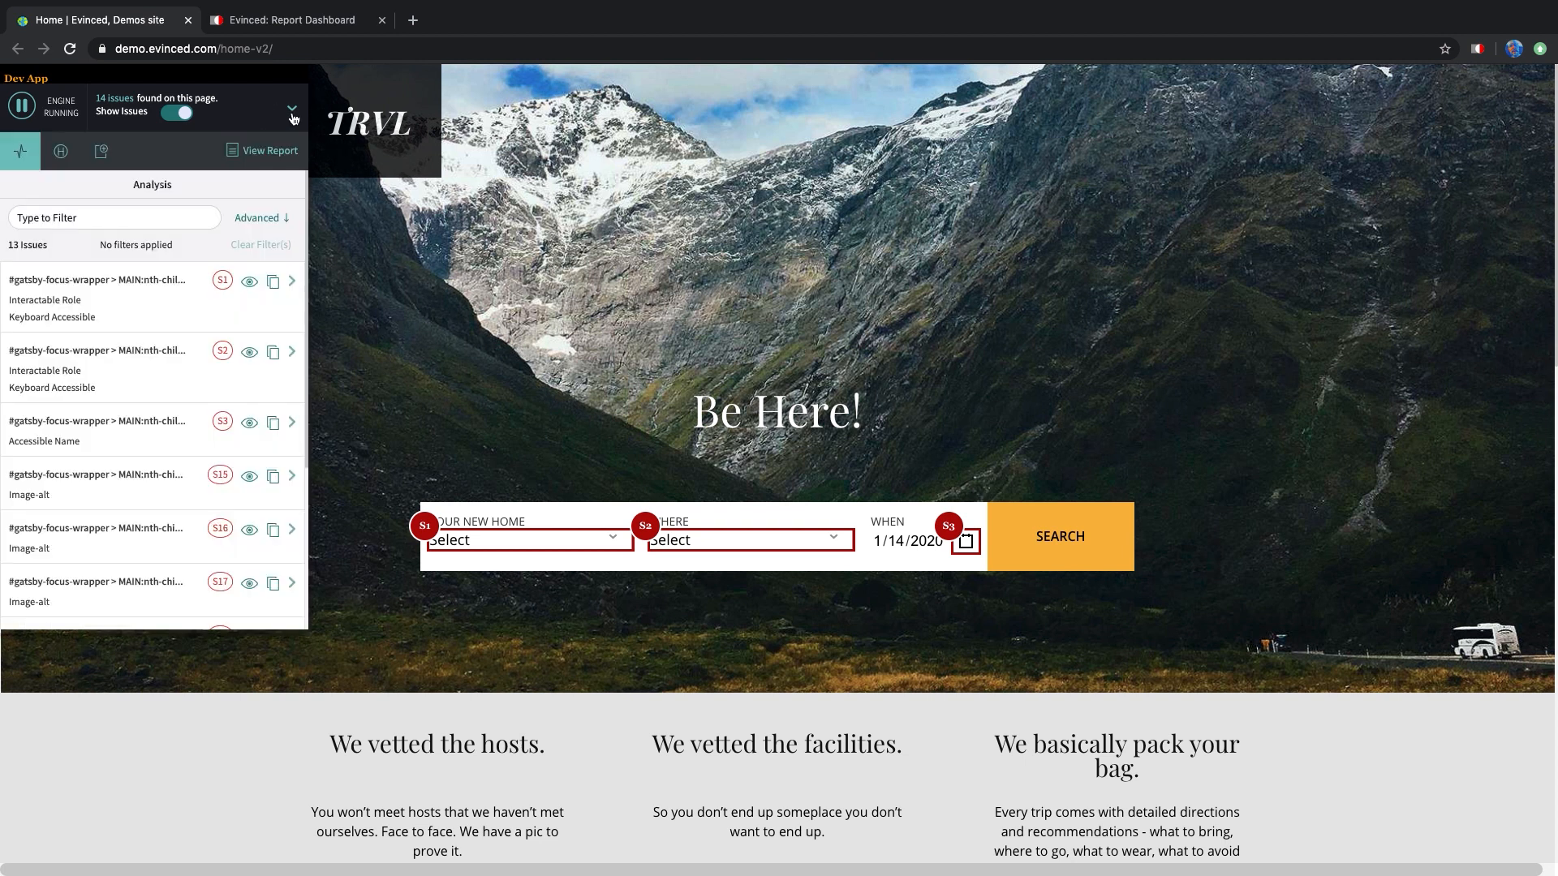
mouse_move(249, 282)
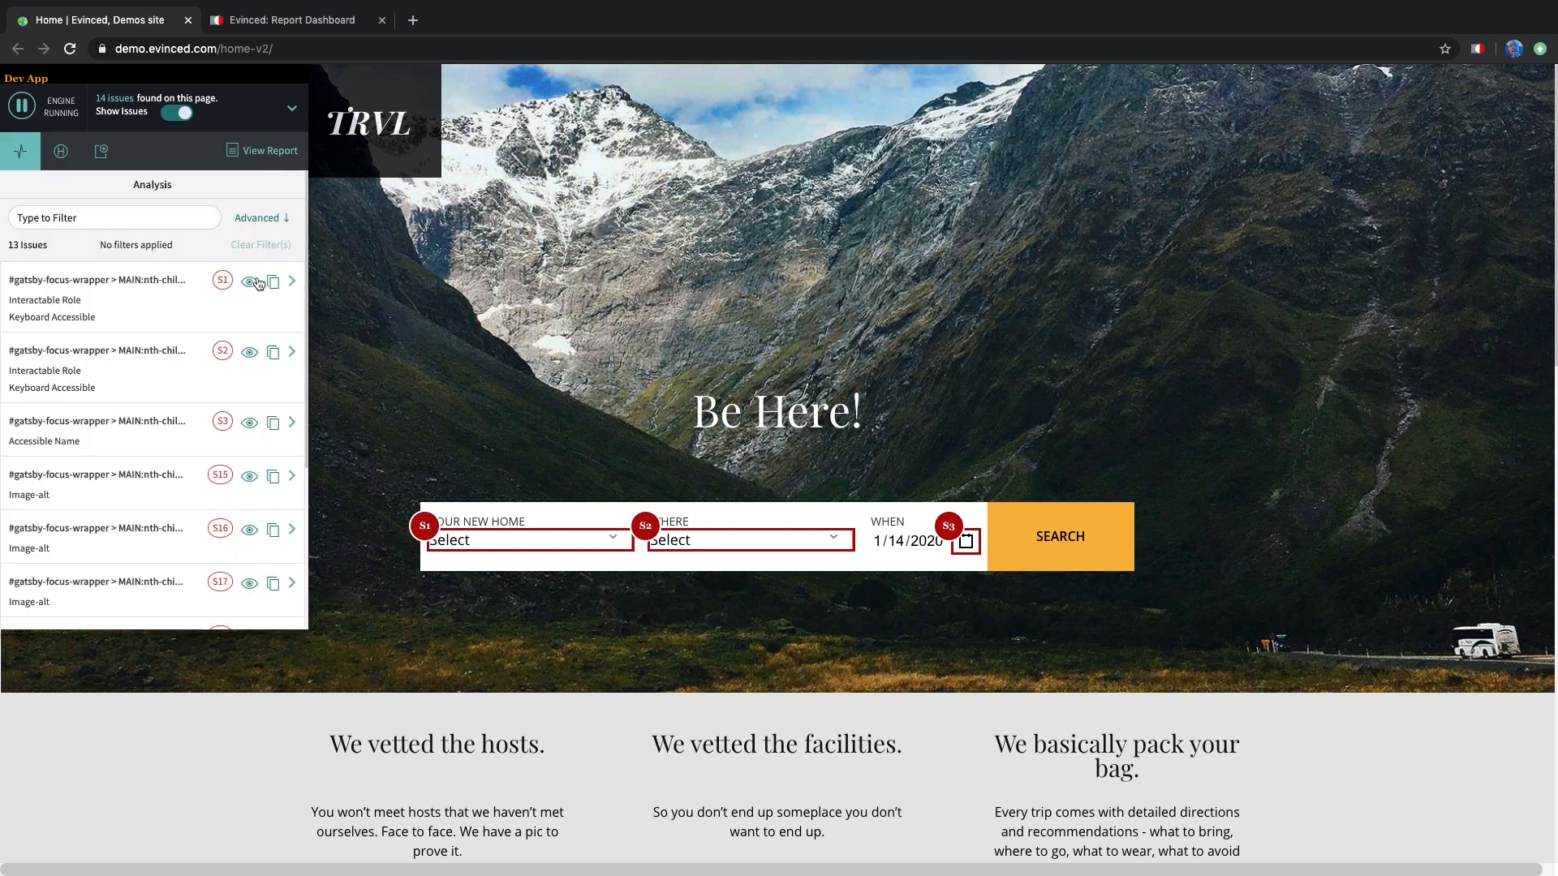
scroll("down", 3)
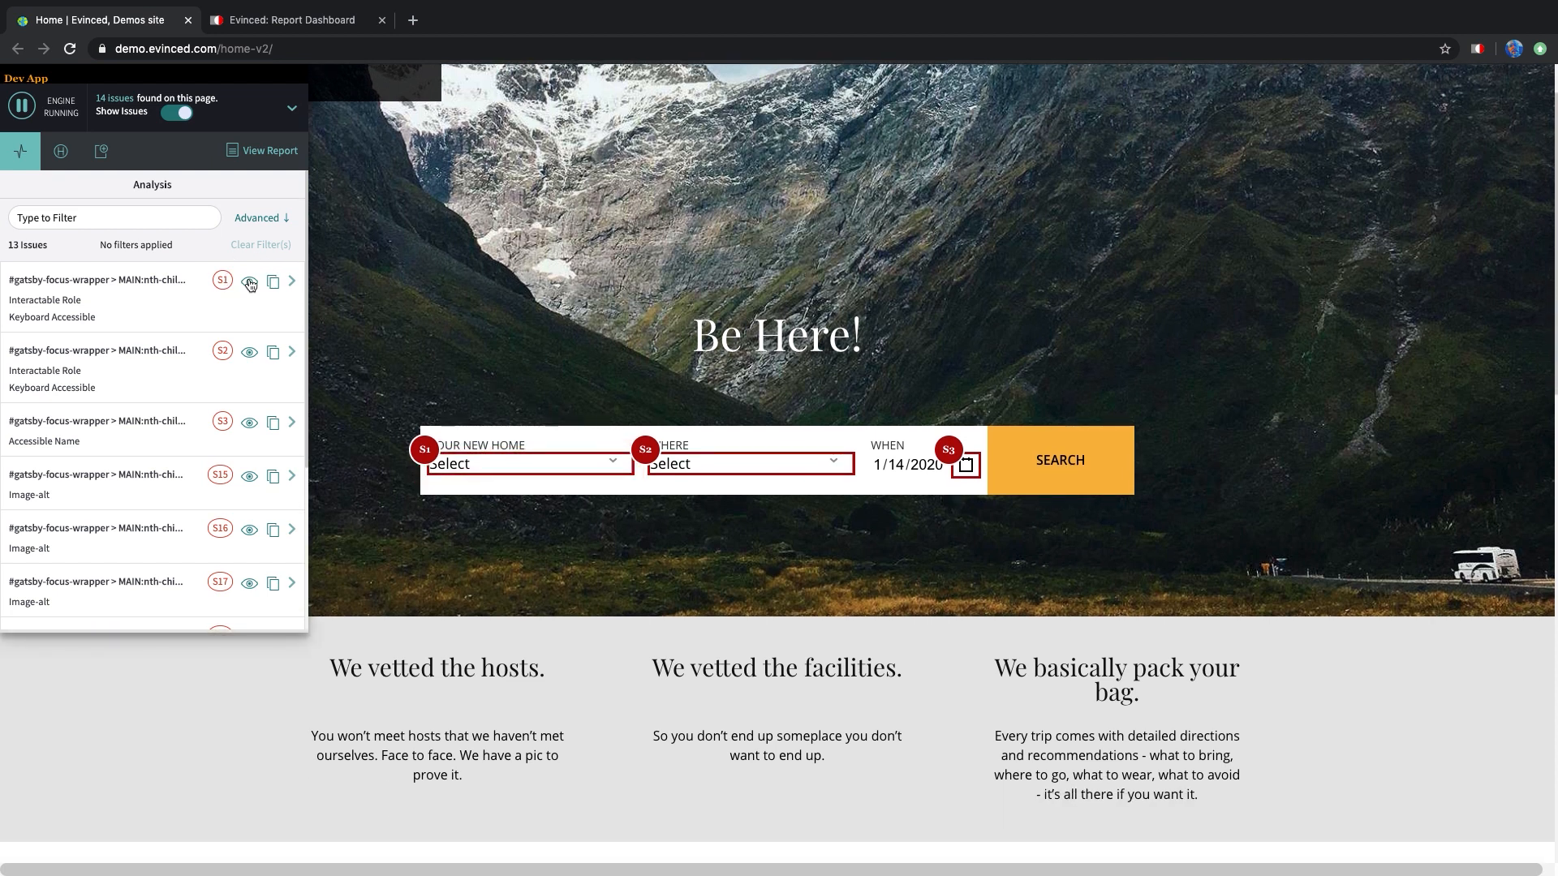
mouse_move(88, 316)
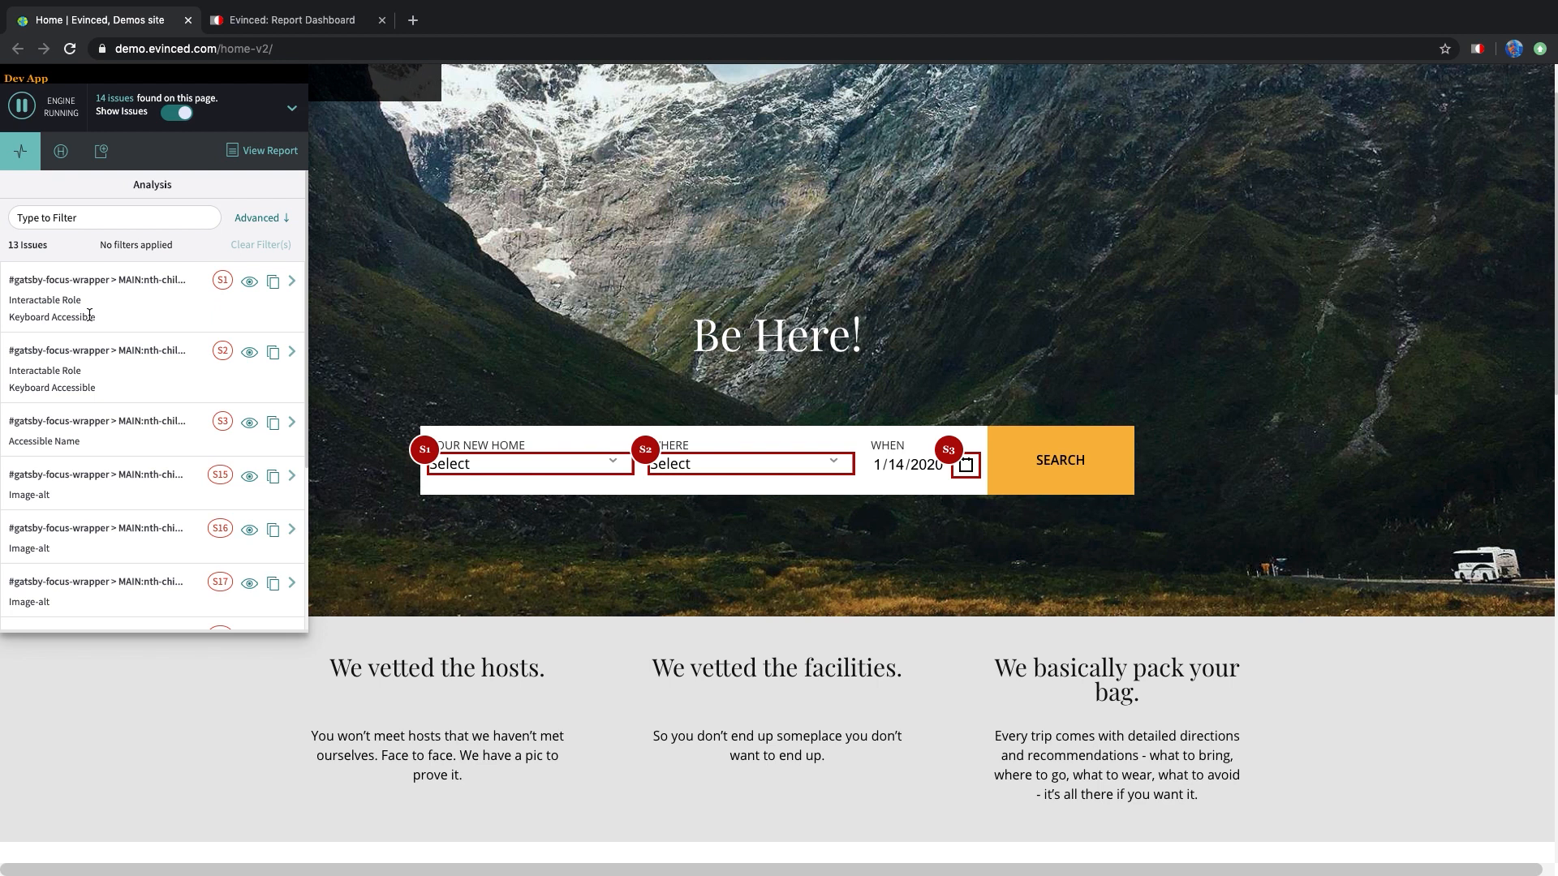
mouse_move(89, 311)
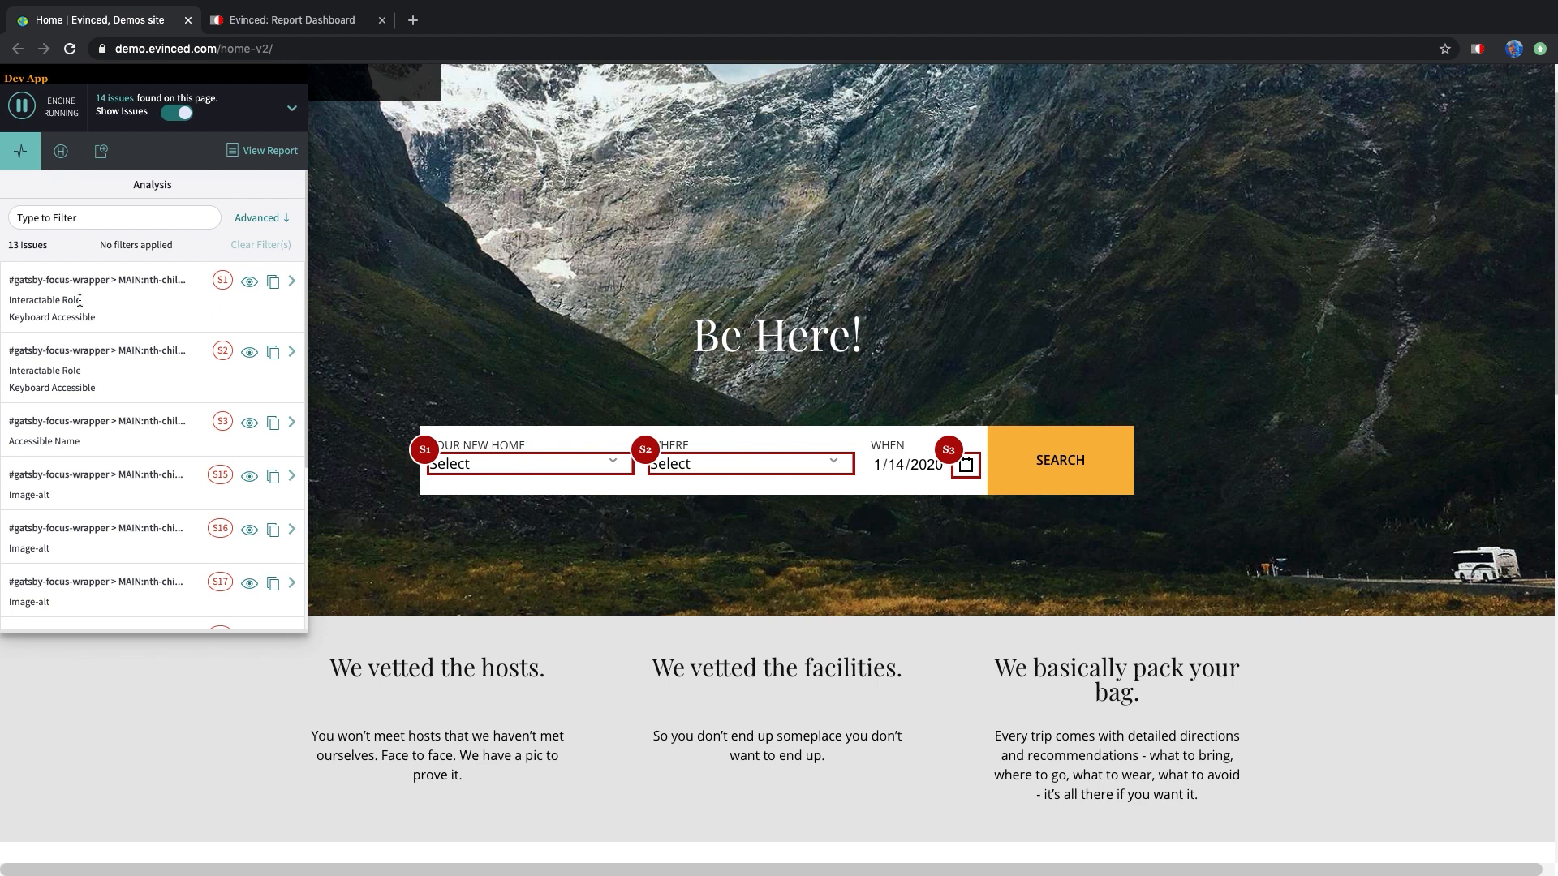
mouse_move(114, 297)
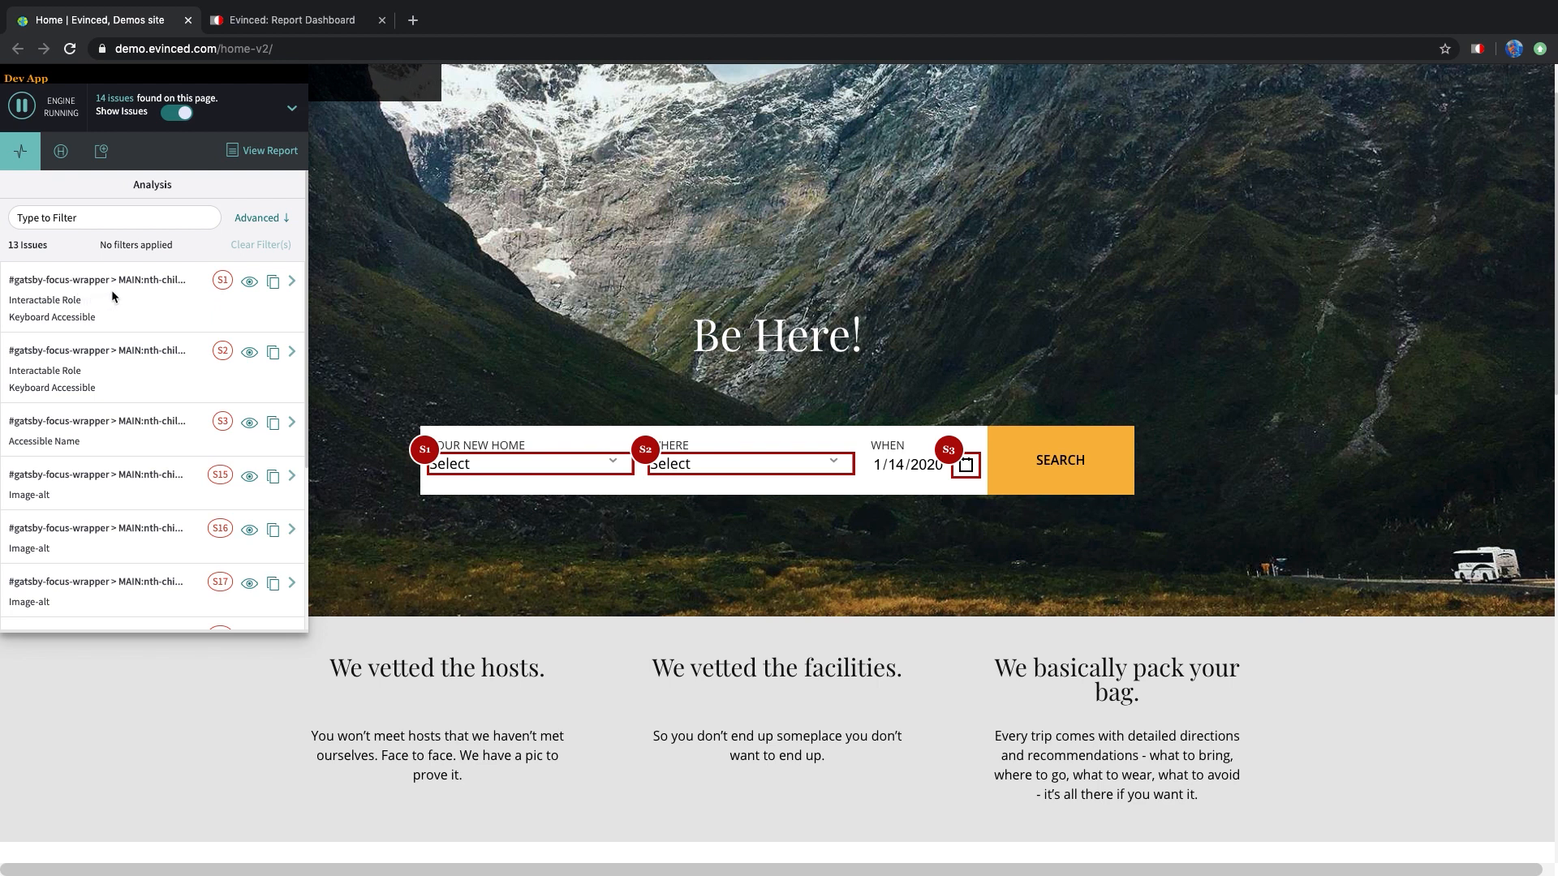
mouse_move(294, 279)
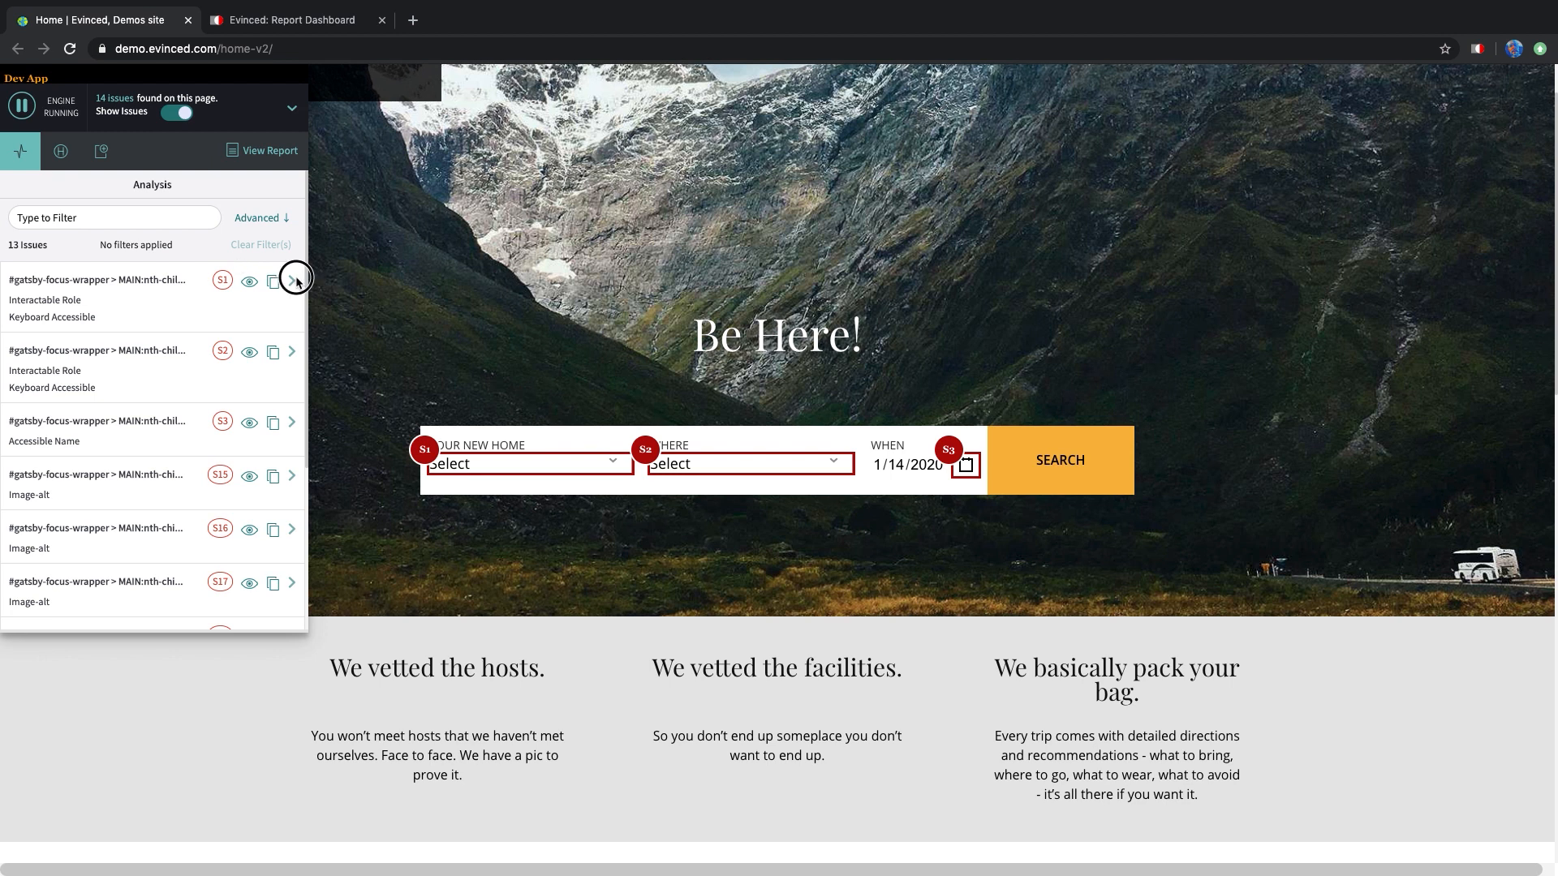
Review issue S1's critical Interactable Role details and DOM snippet, then collapse the panel
left_click(292, 280)
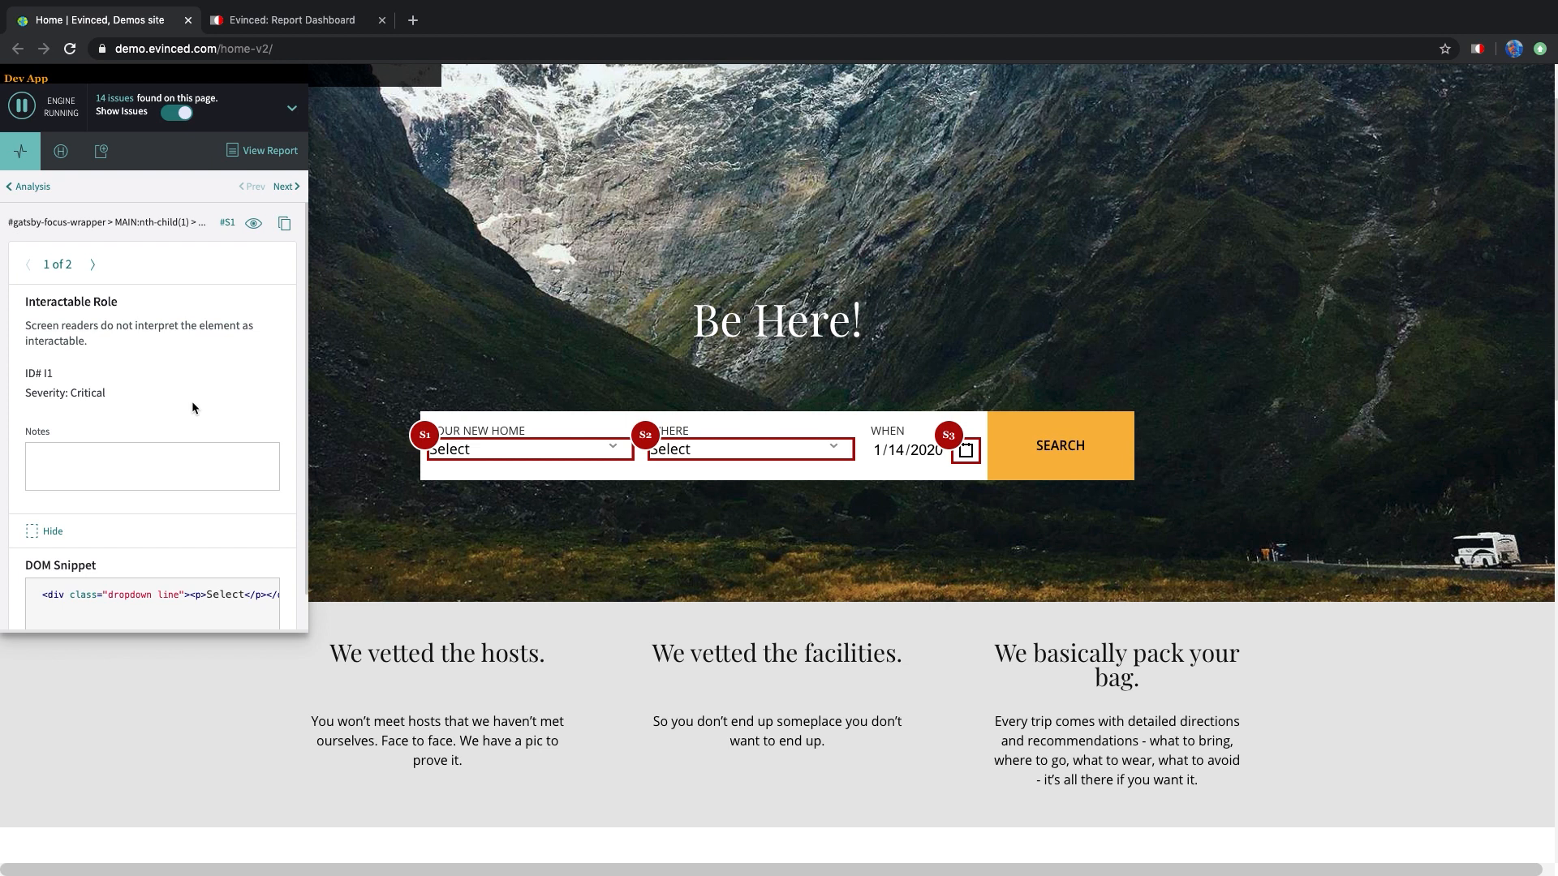
mouse_move(194, 594)
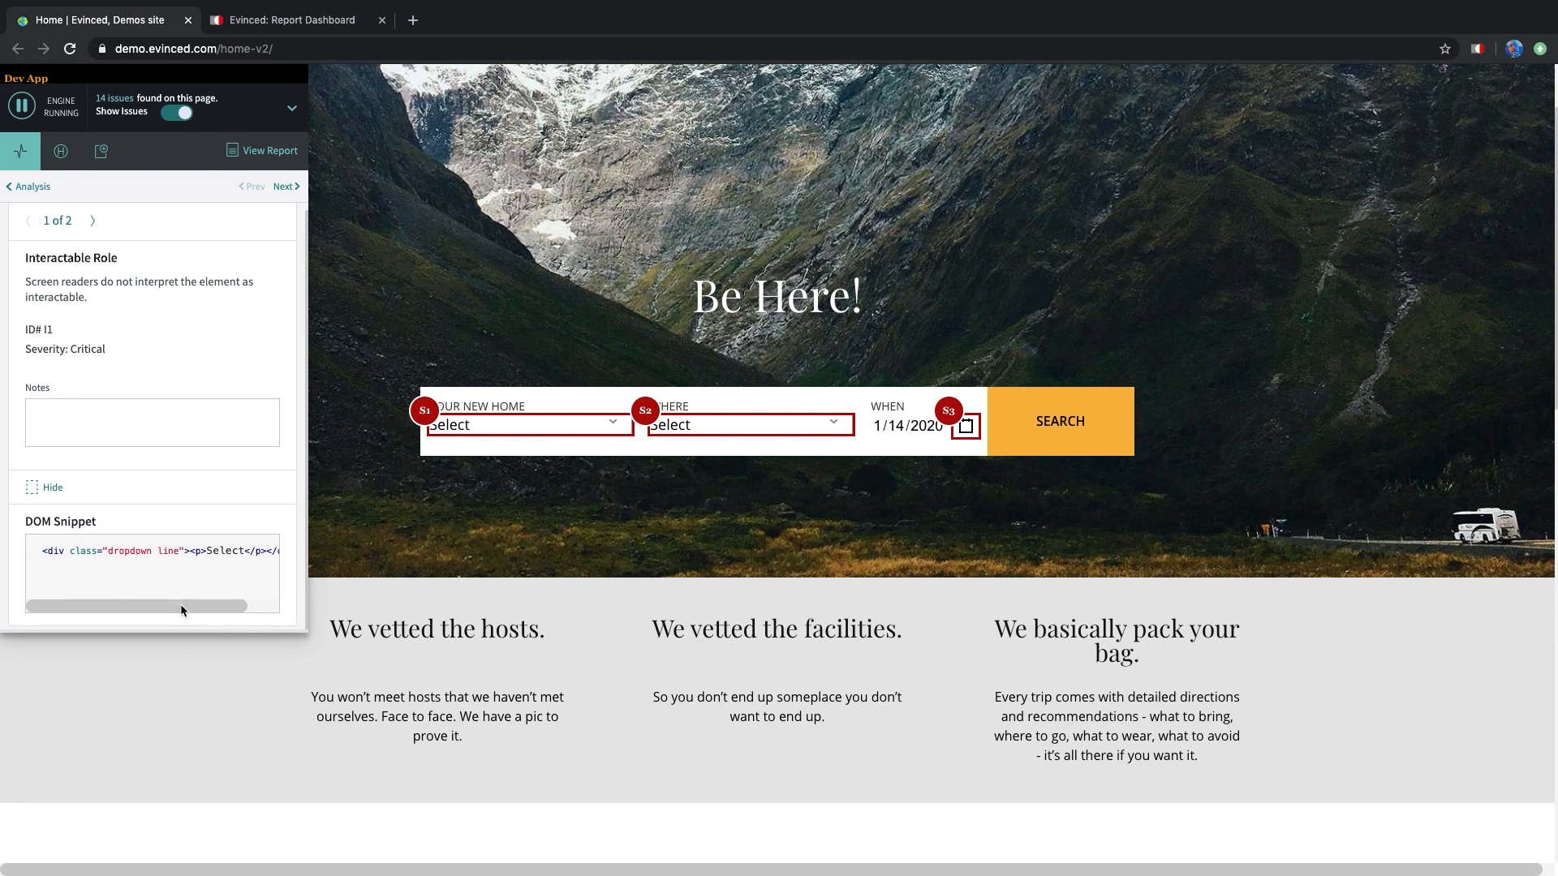
mouse_move(414, 346)
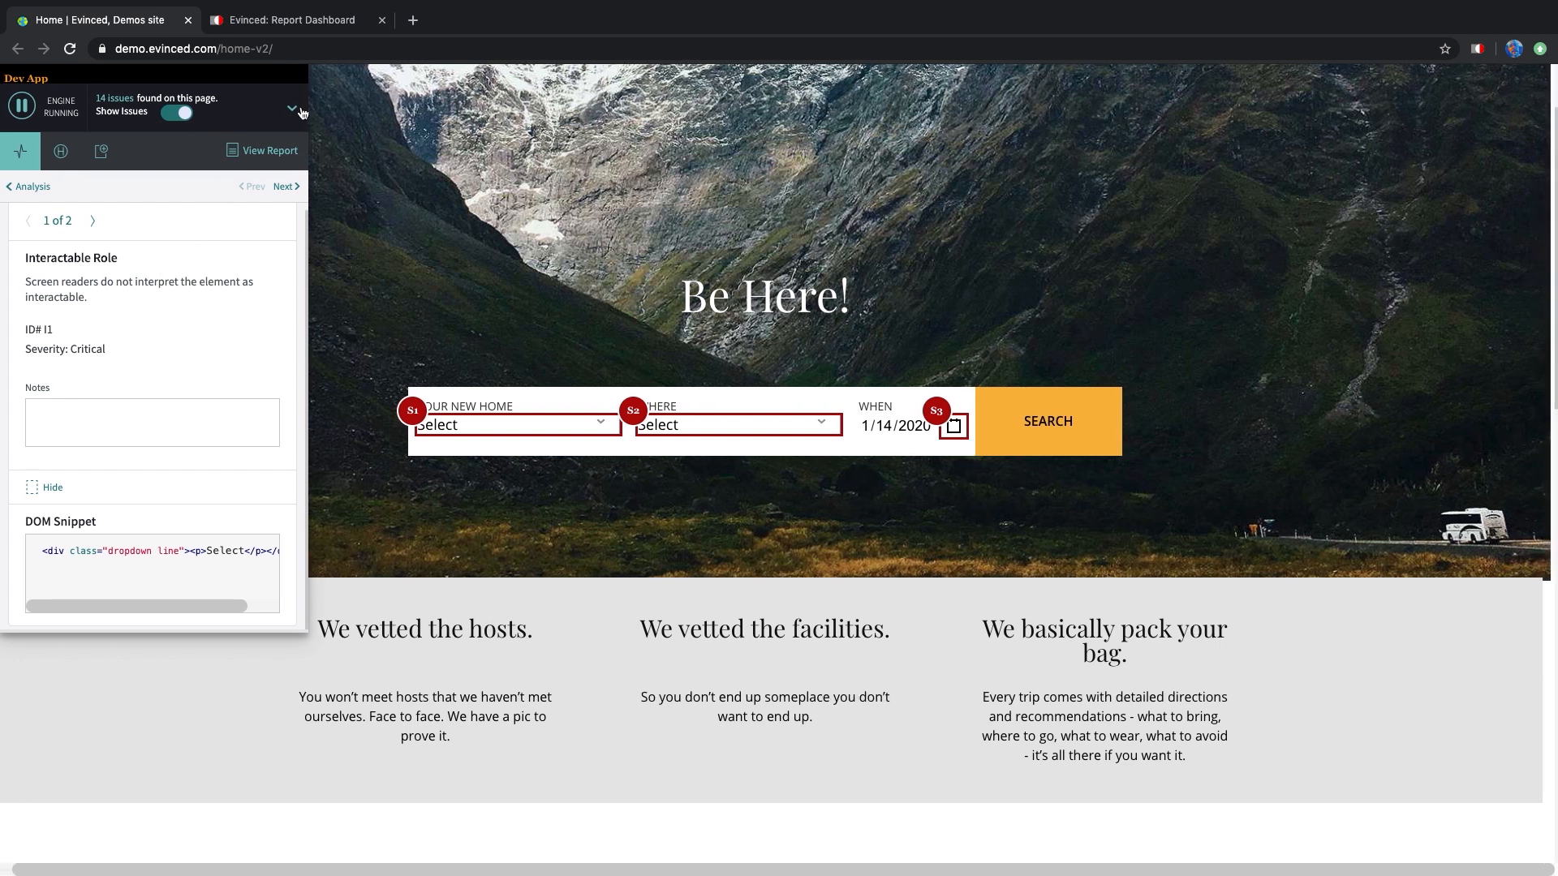
left_click(292, 110)
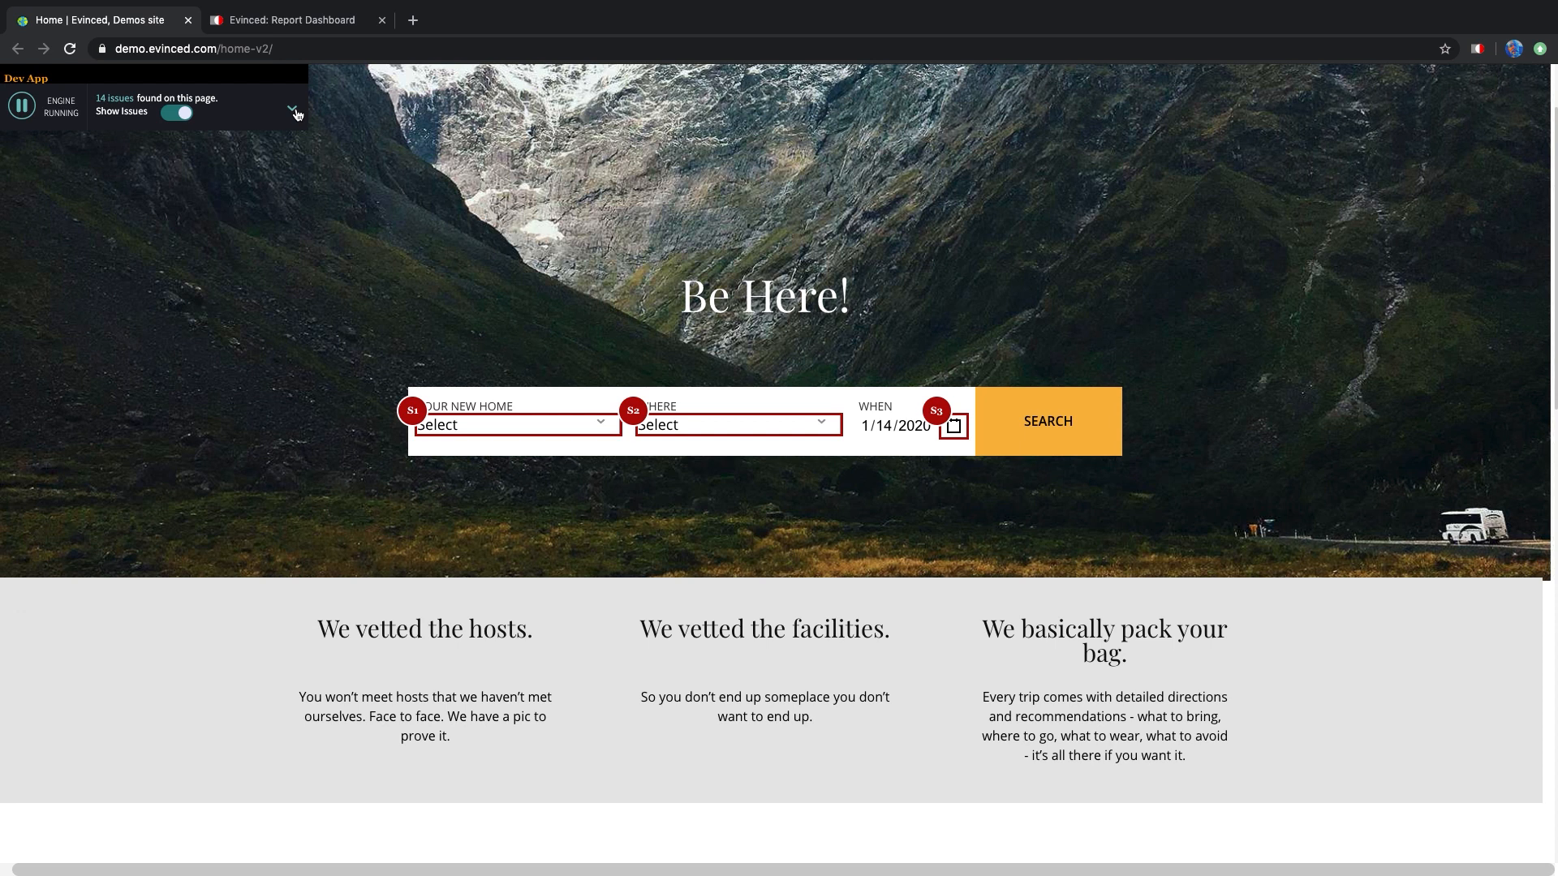
mouse_move(342, 333)
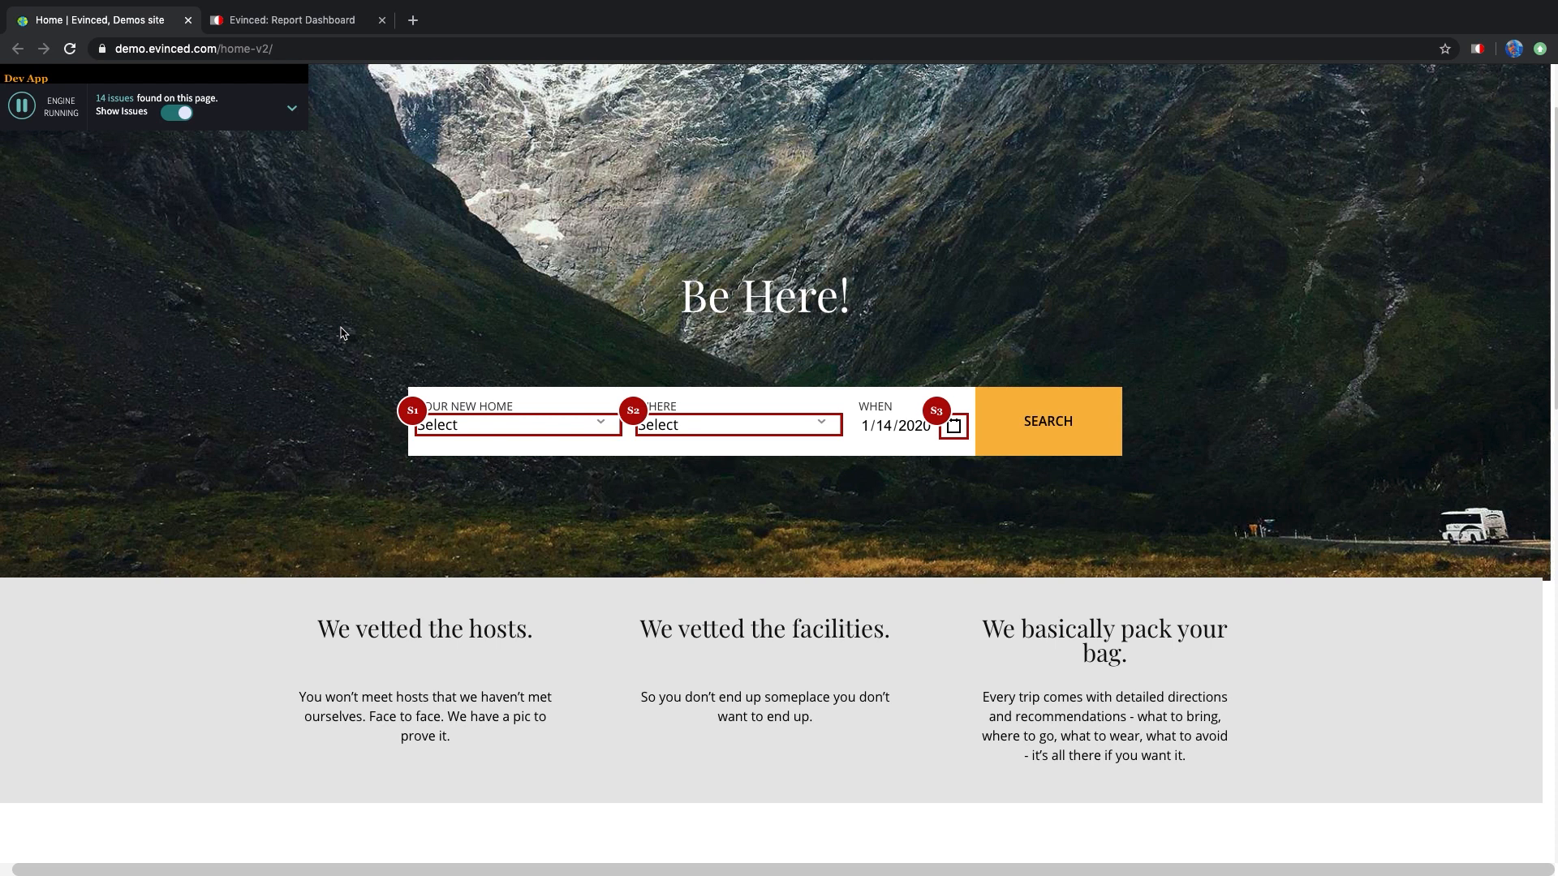
mouse_move(540, 425)
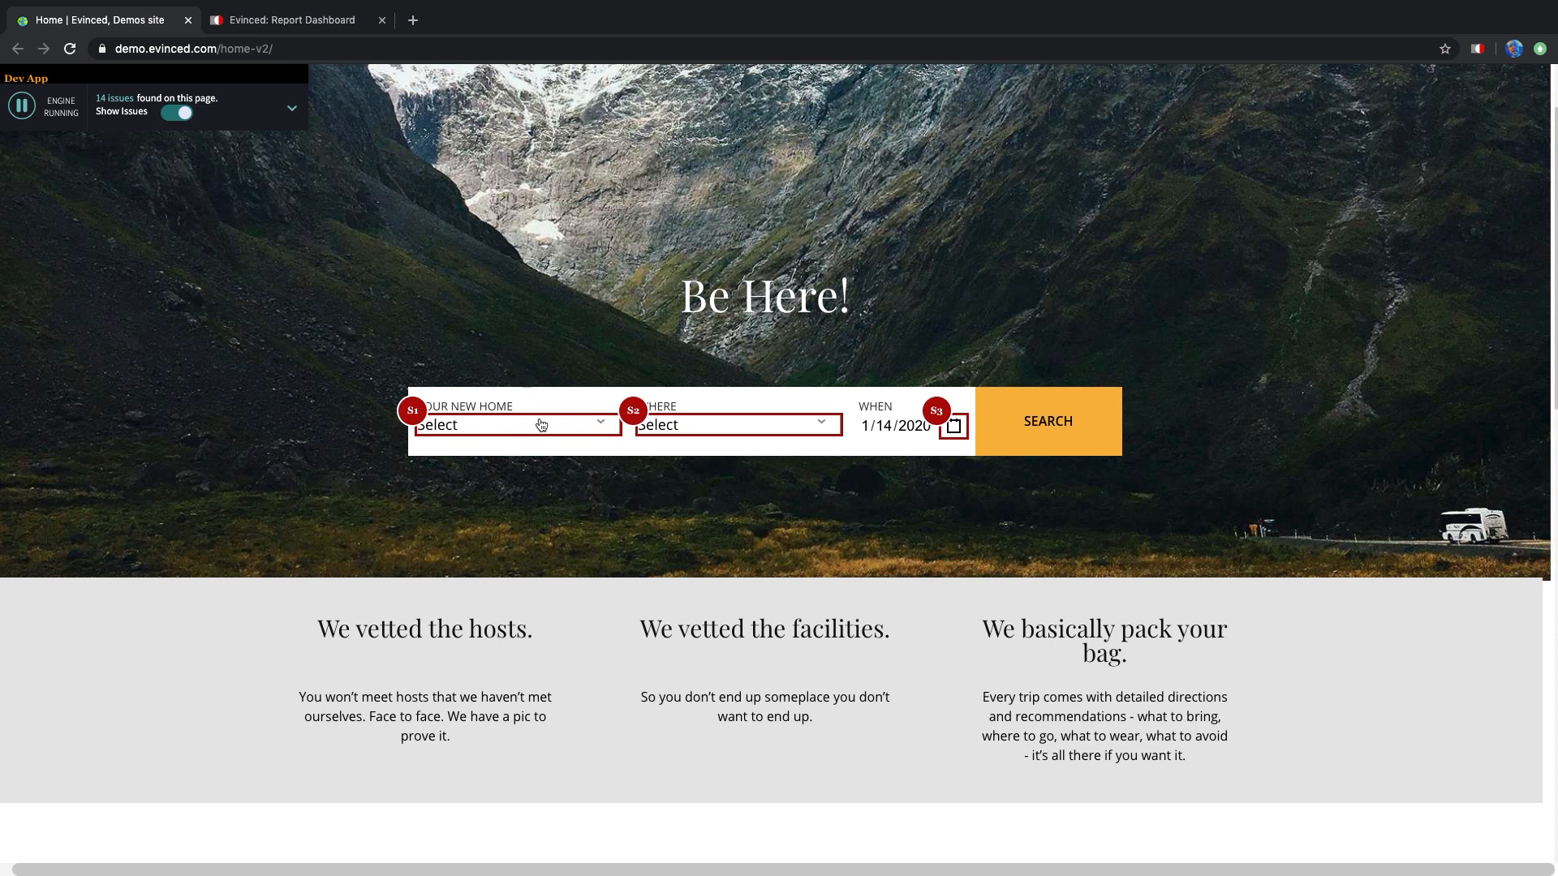
Search the demo site for Caravan homes with Canada as the destination
left_click(514, 424)
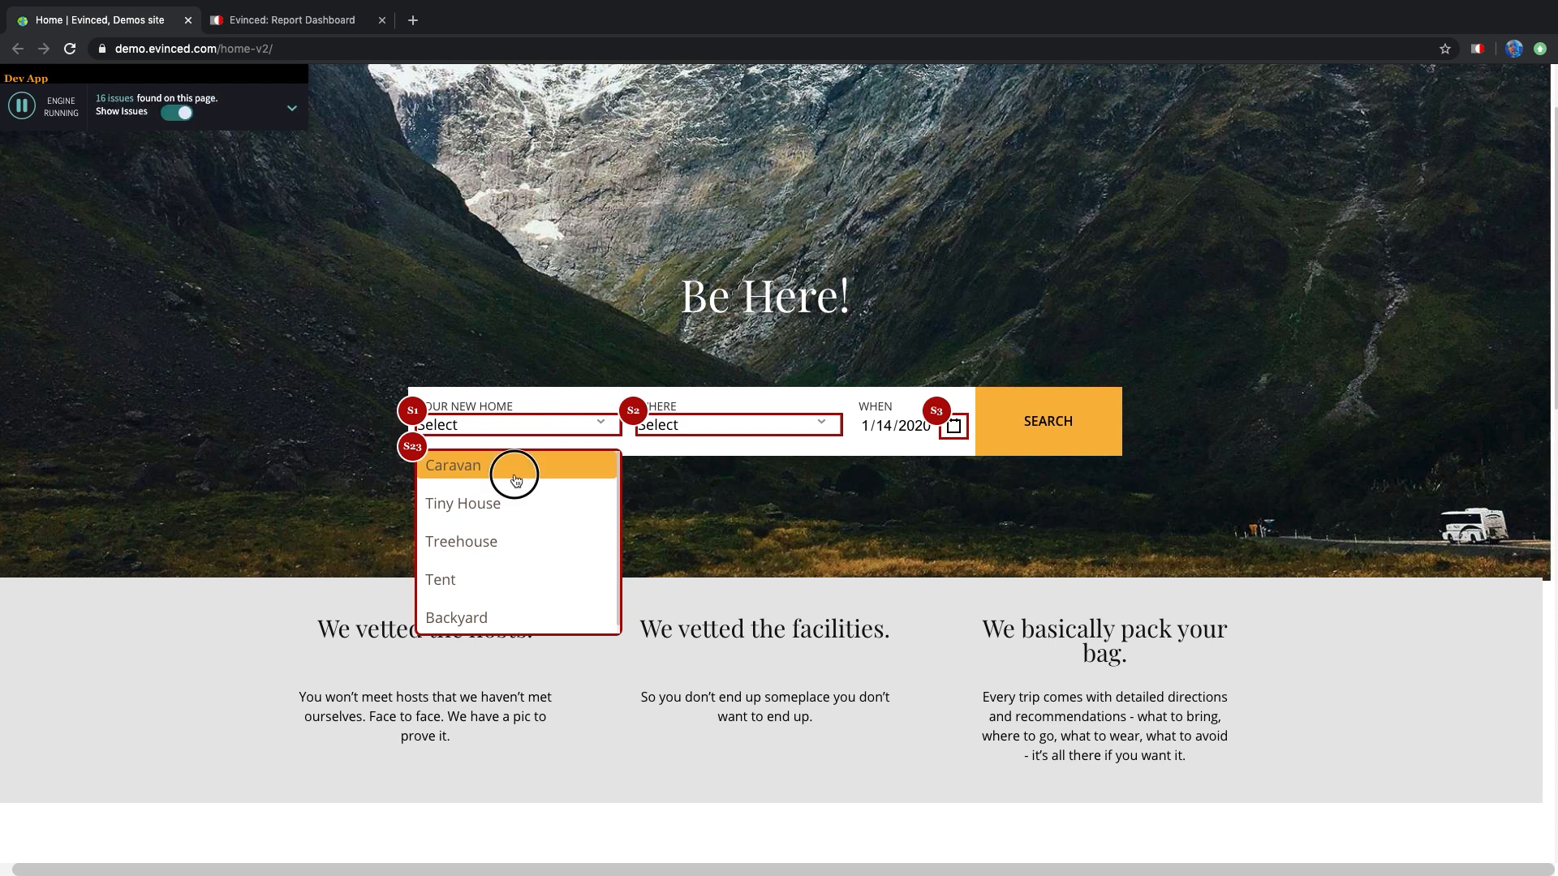
left_click(452, 465)
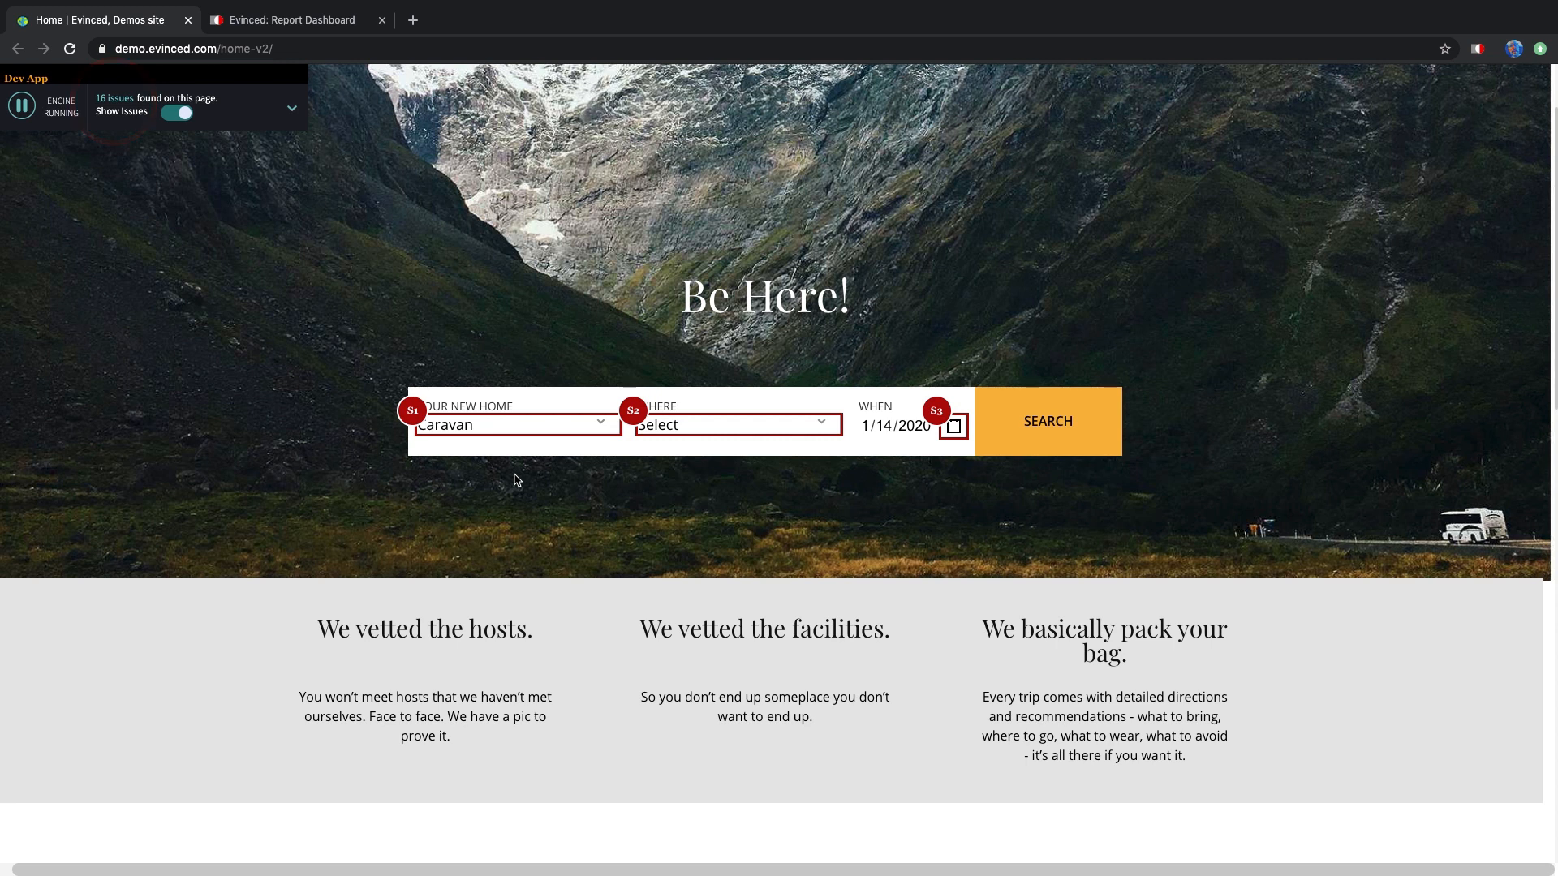
left_click(180, 111)
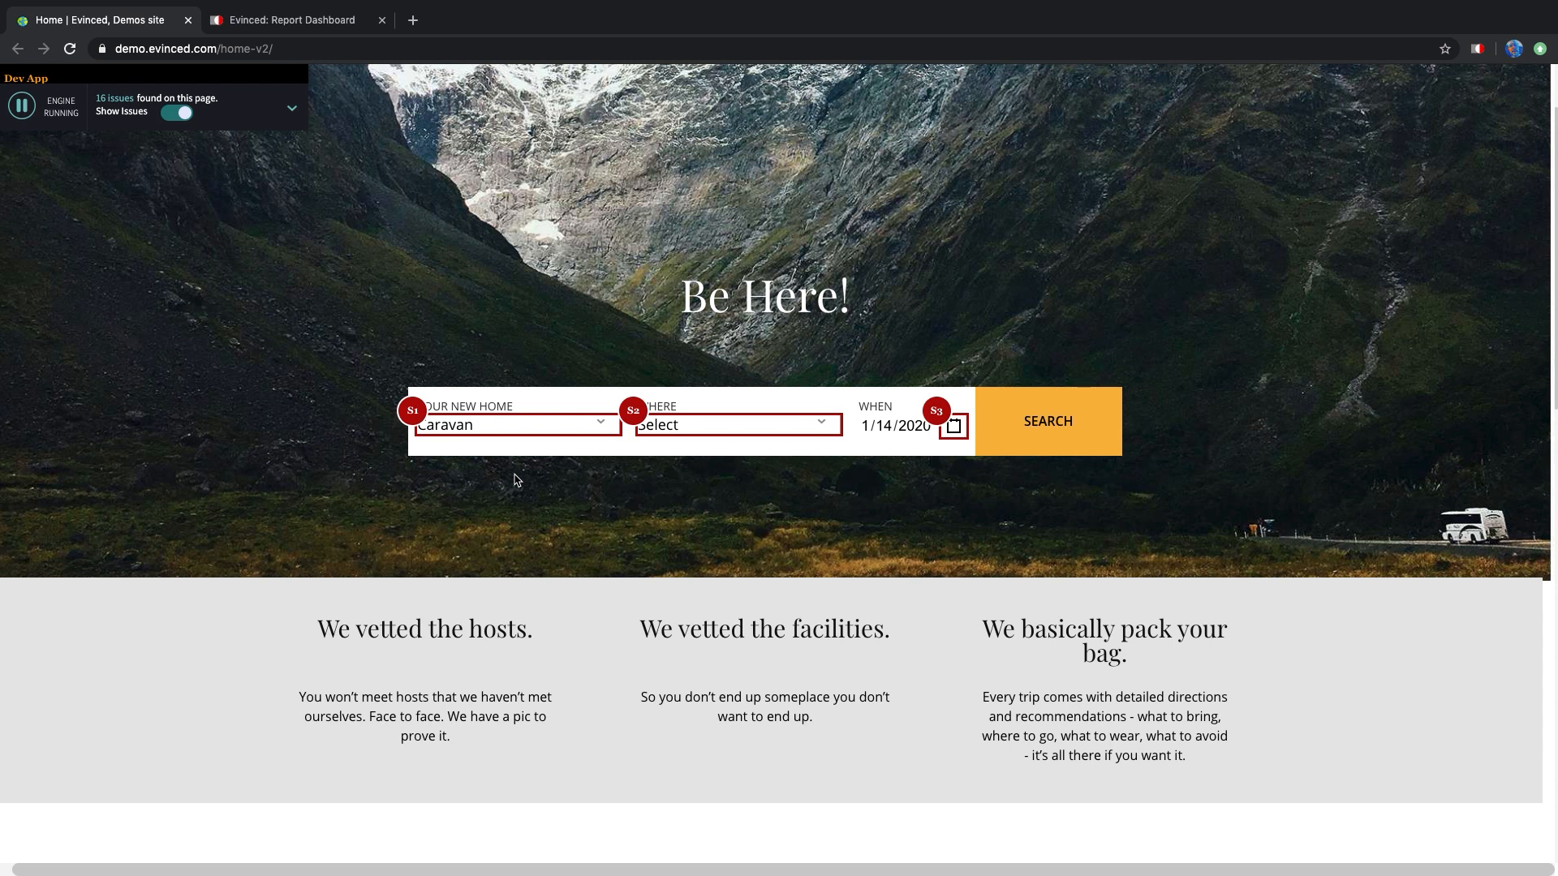
left_click(735, 425)
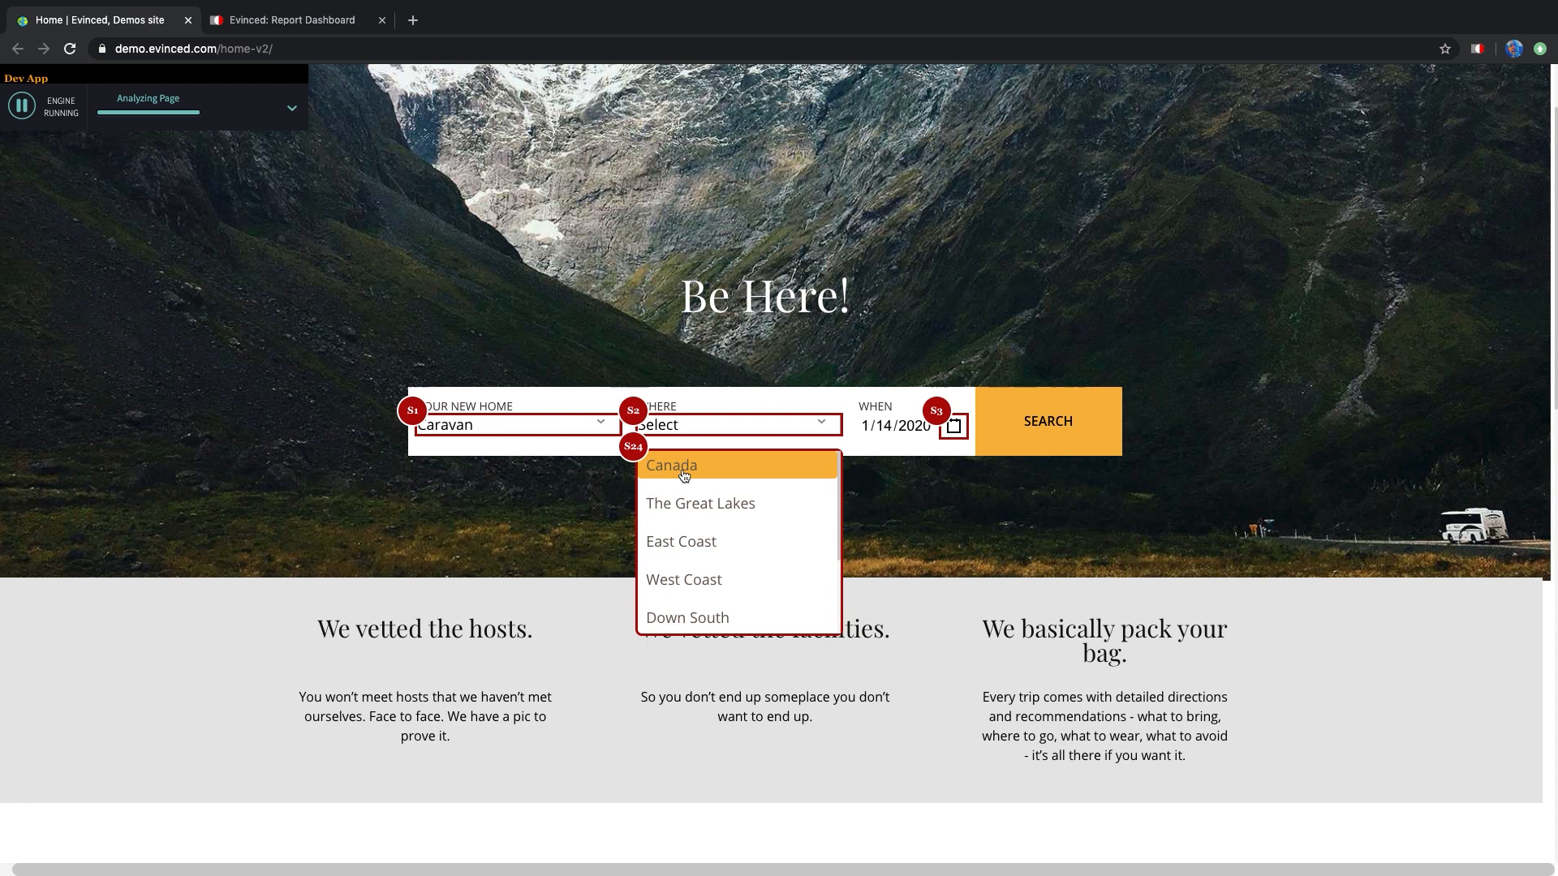
left_click(672, 465)
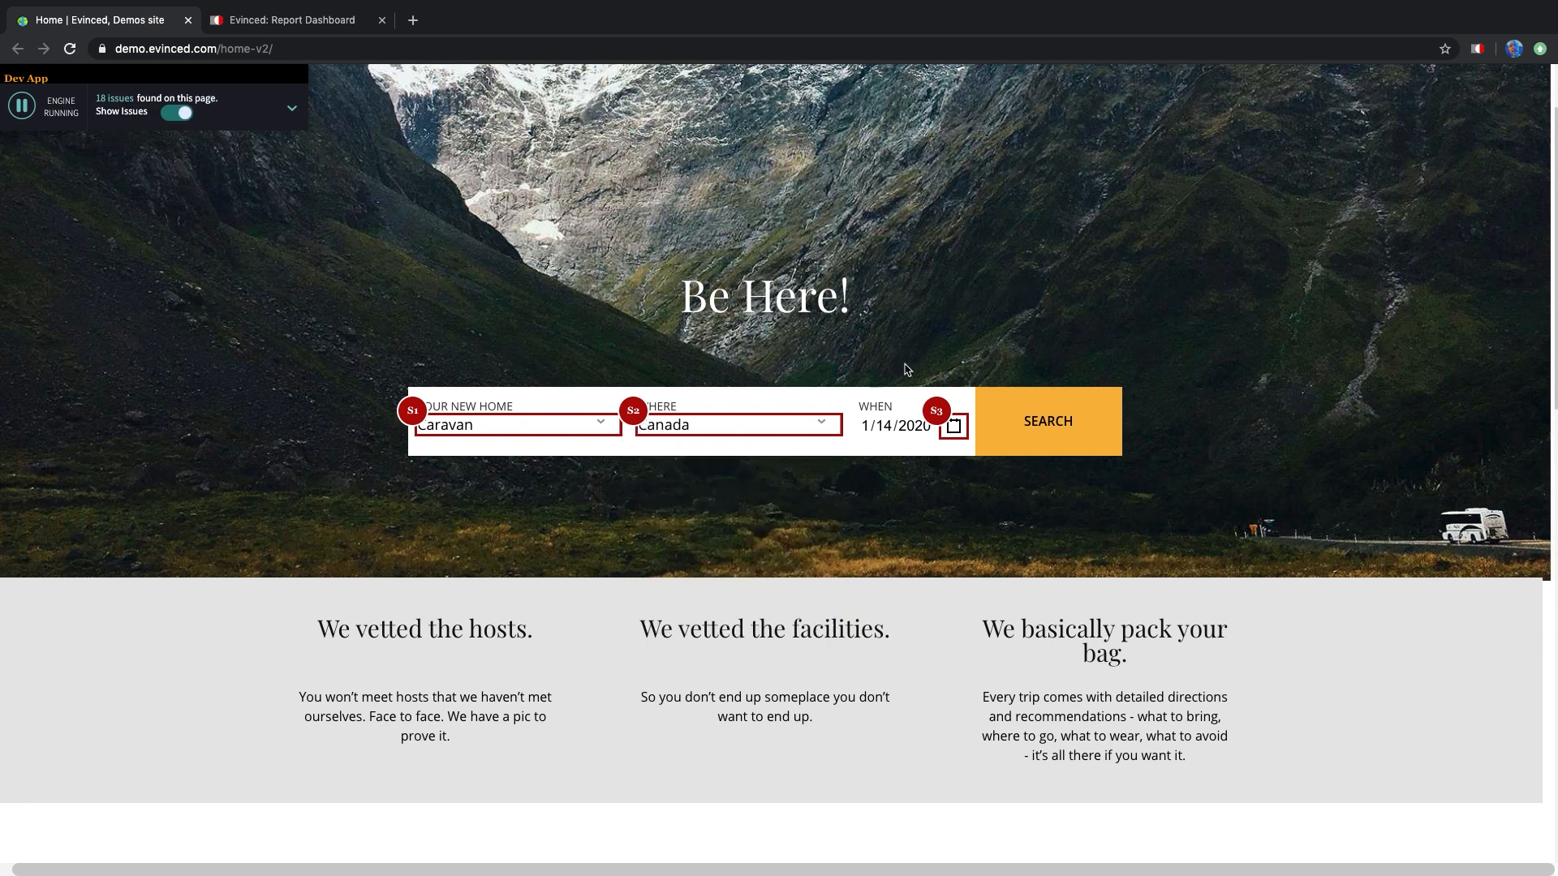
left_click(1046, 421)
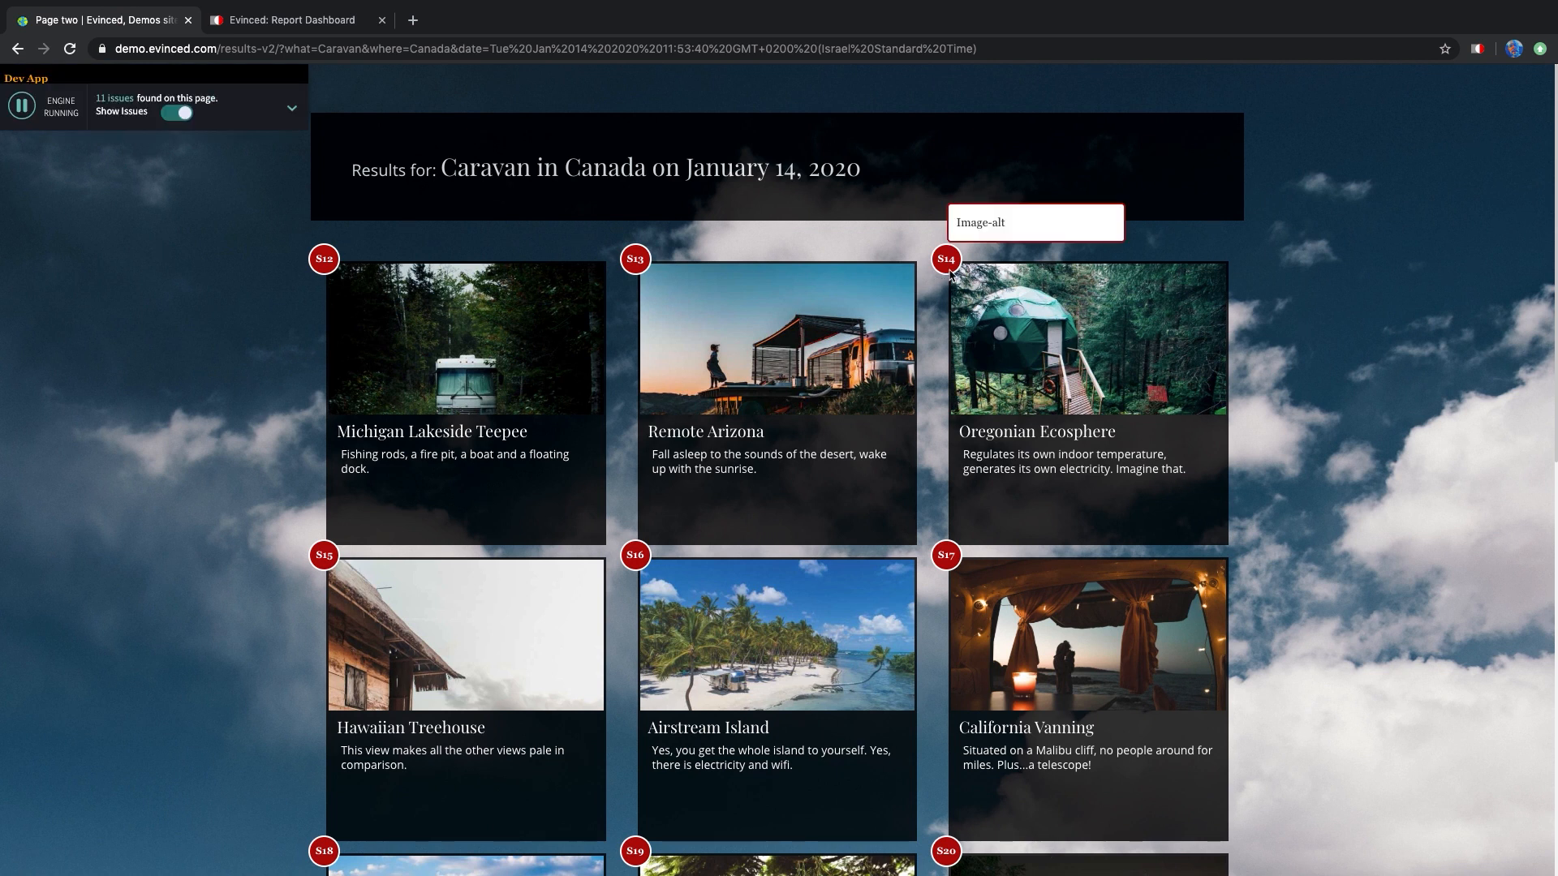
mouse_move(253, 38)
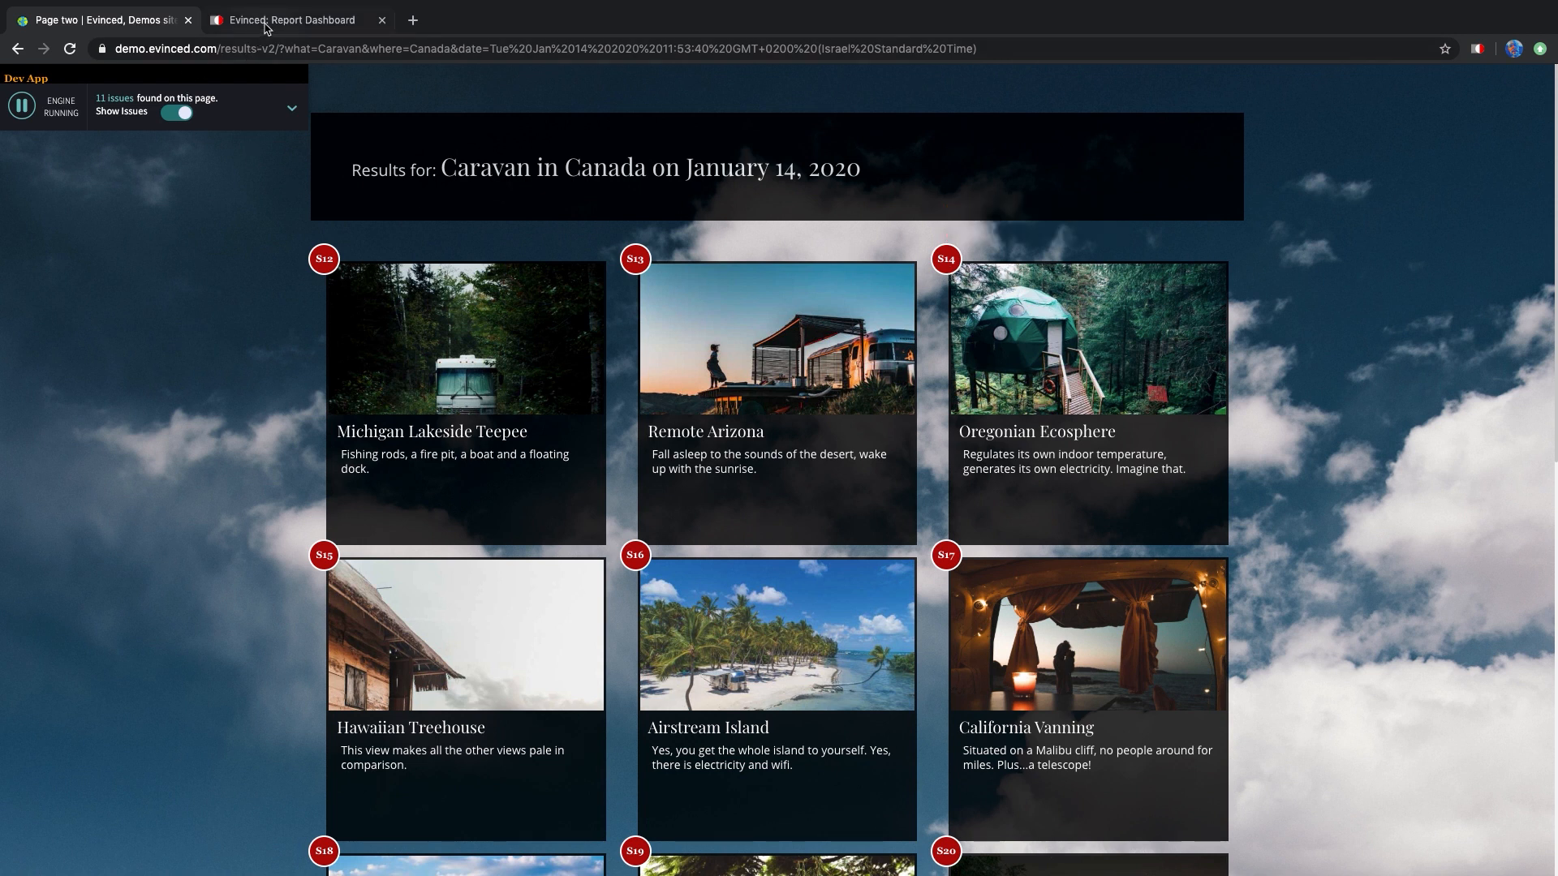
Switch to the Report Dashboard and check the All Pages filter without changing it
left_click(291, 19)
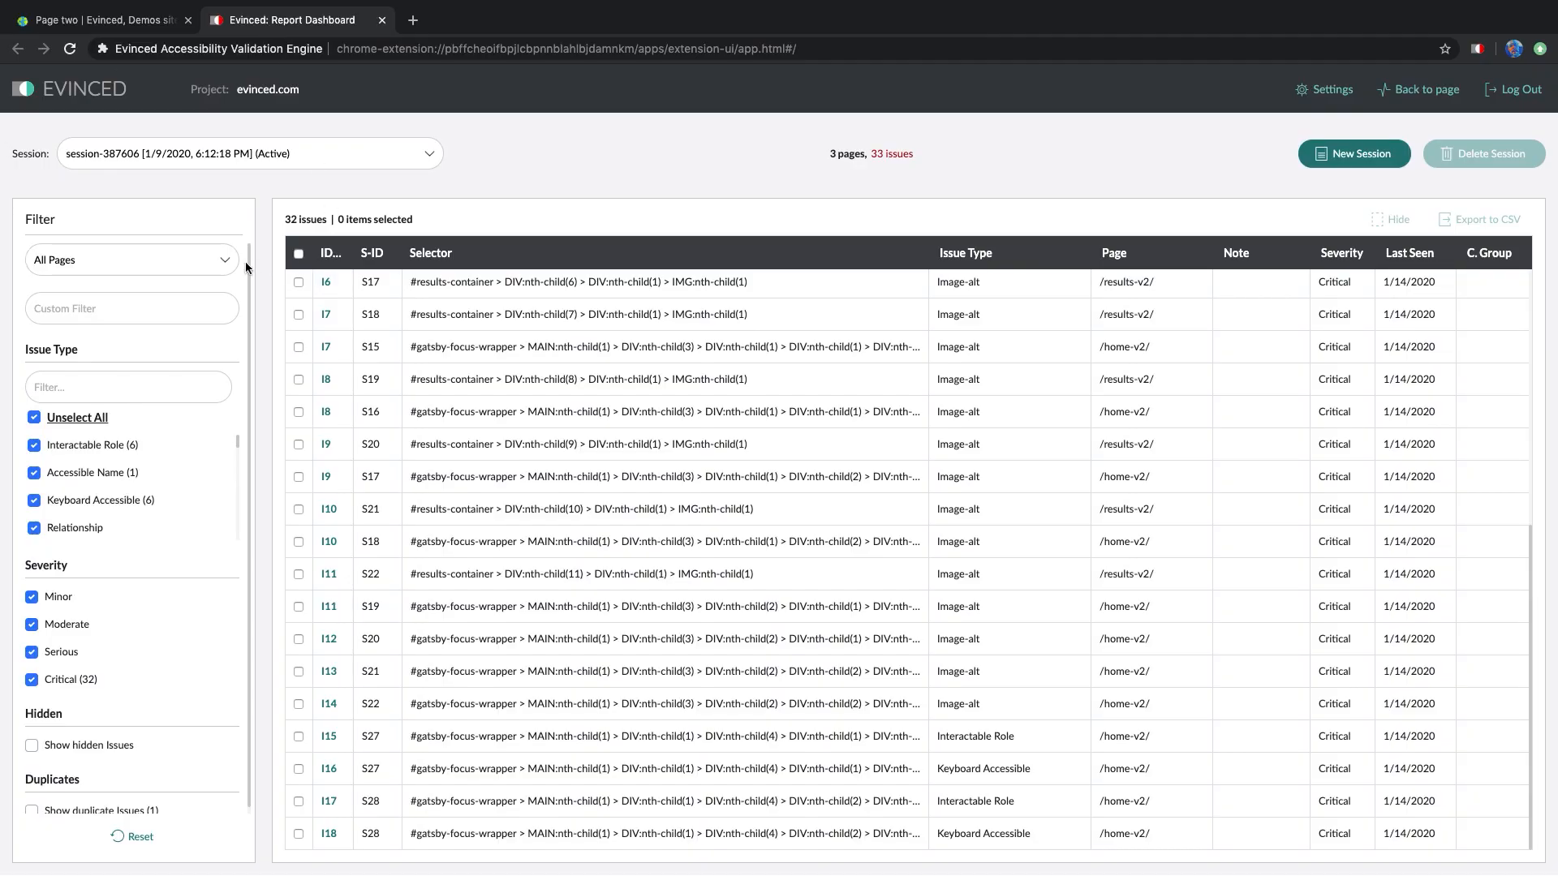
left_click(131, 260)
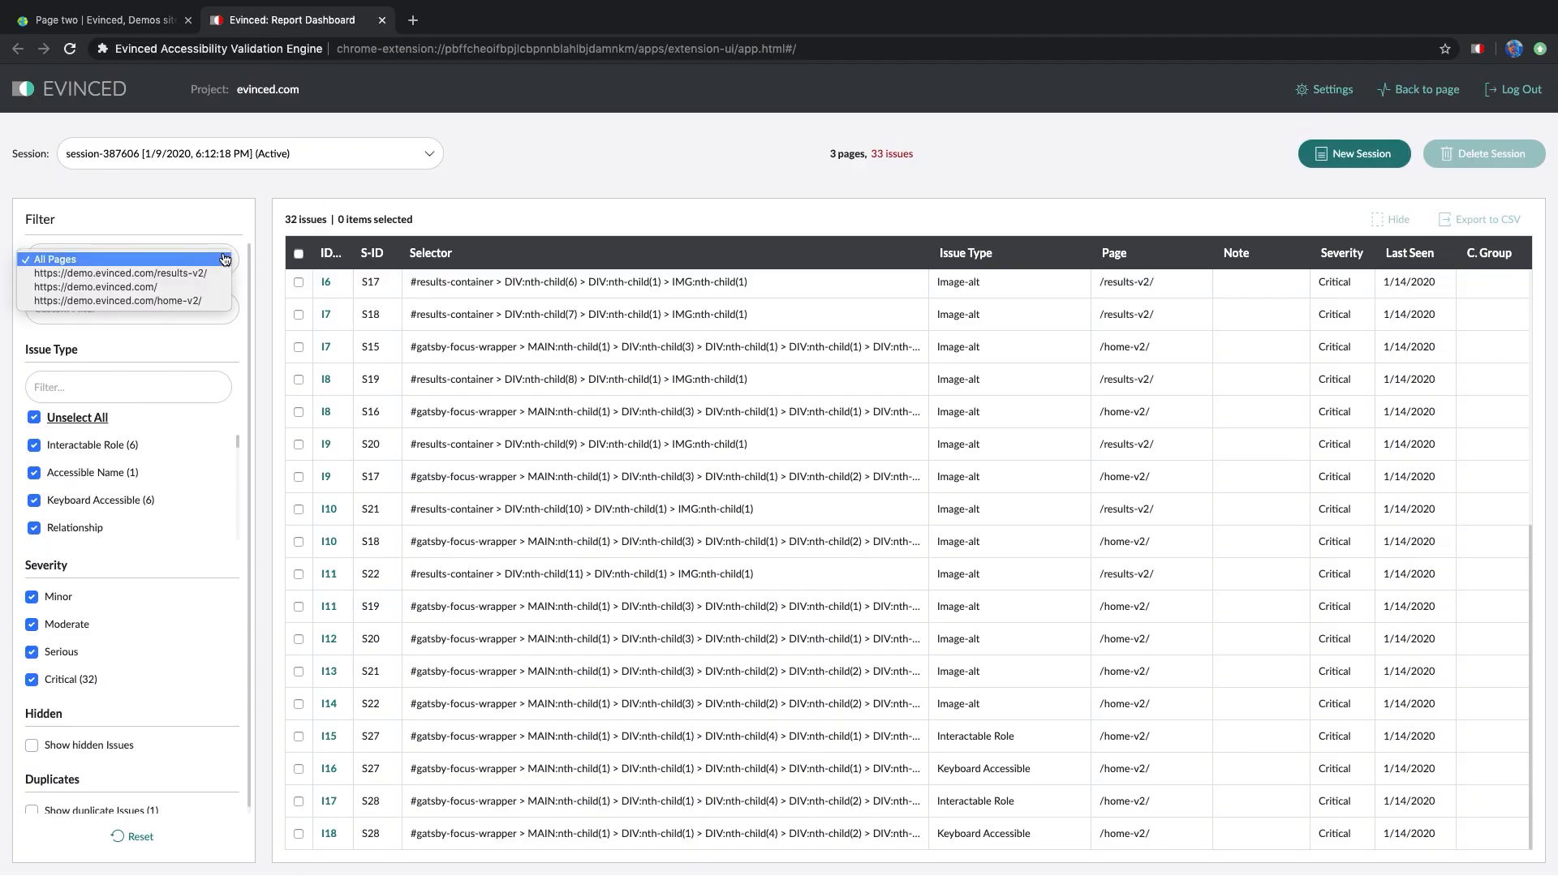
left_click(132, 260)
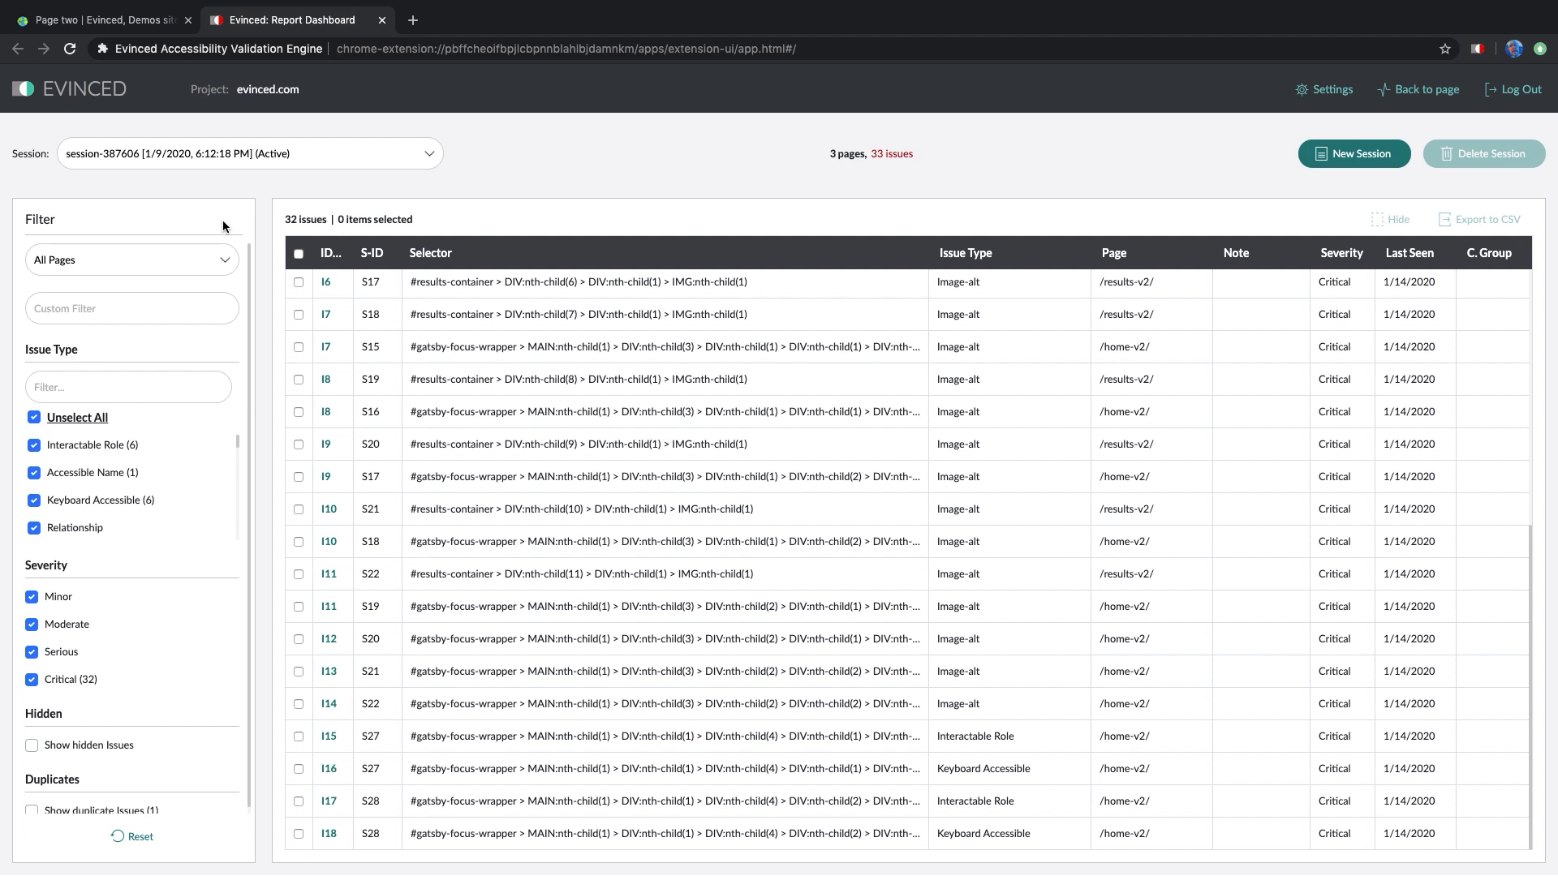
mouse_move(469, 585)
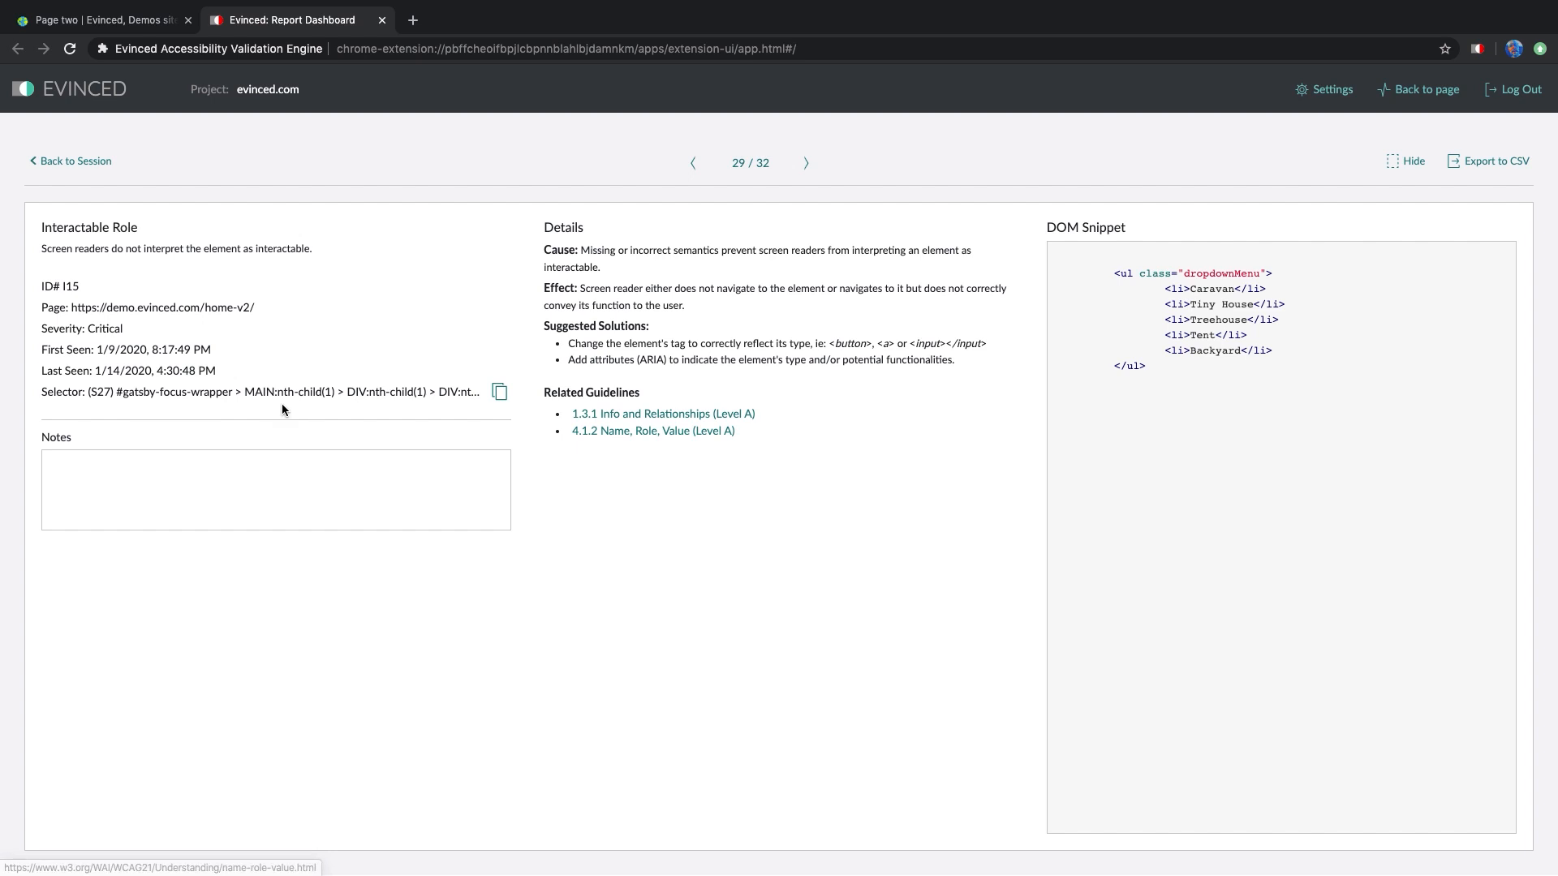
mouse_move(1079, 293)
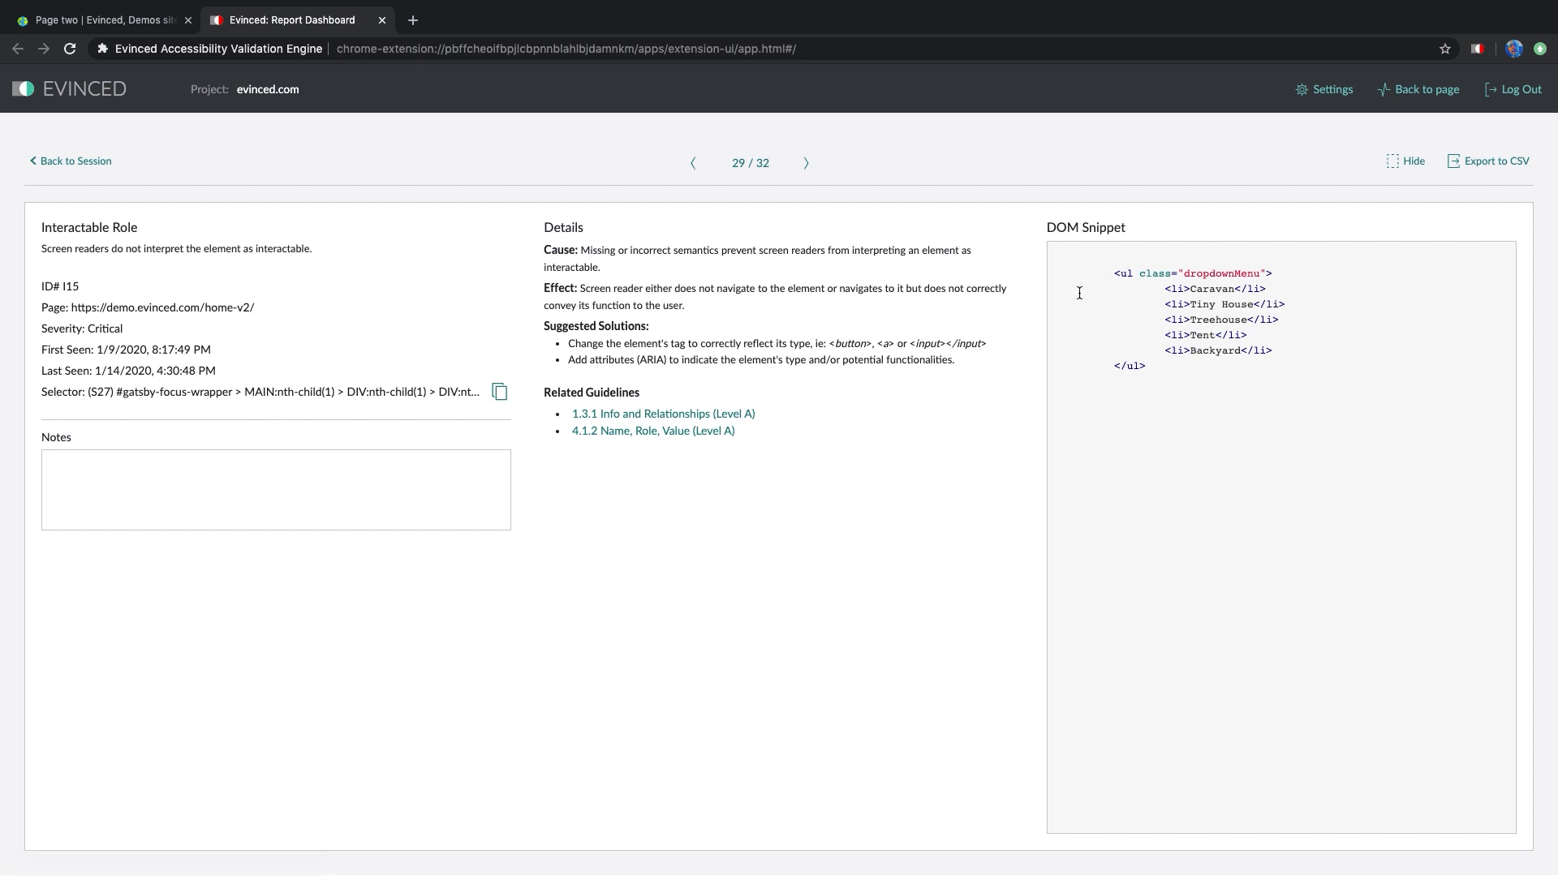
mouse_move(540, 248)
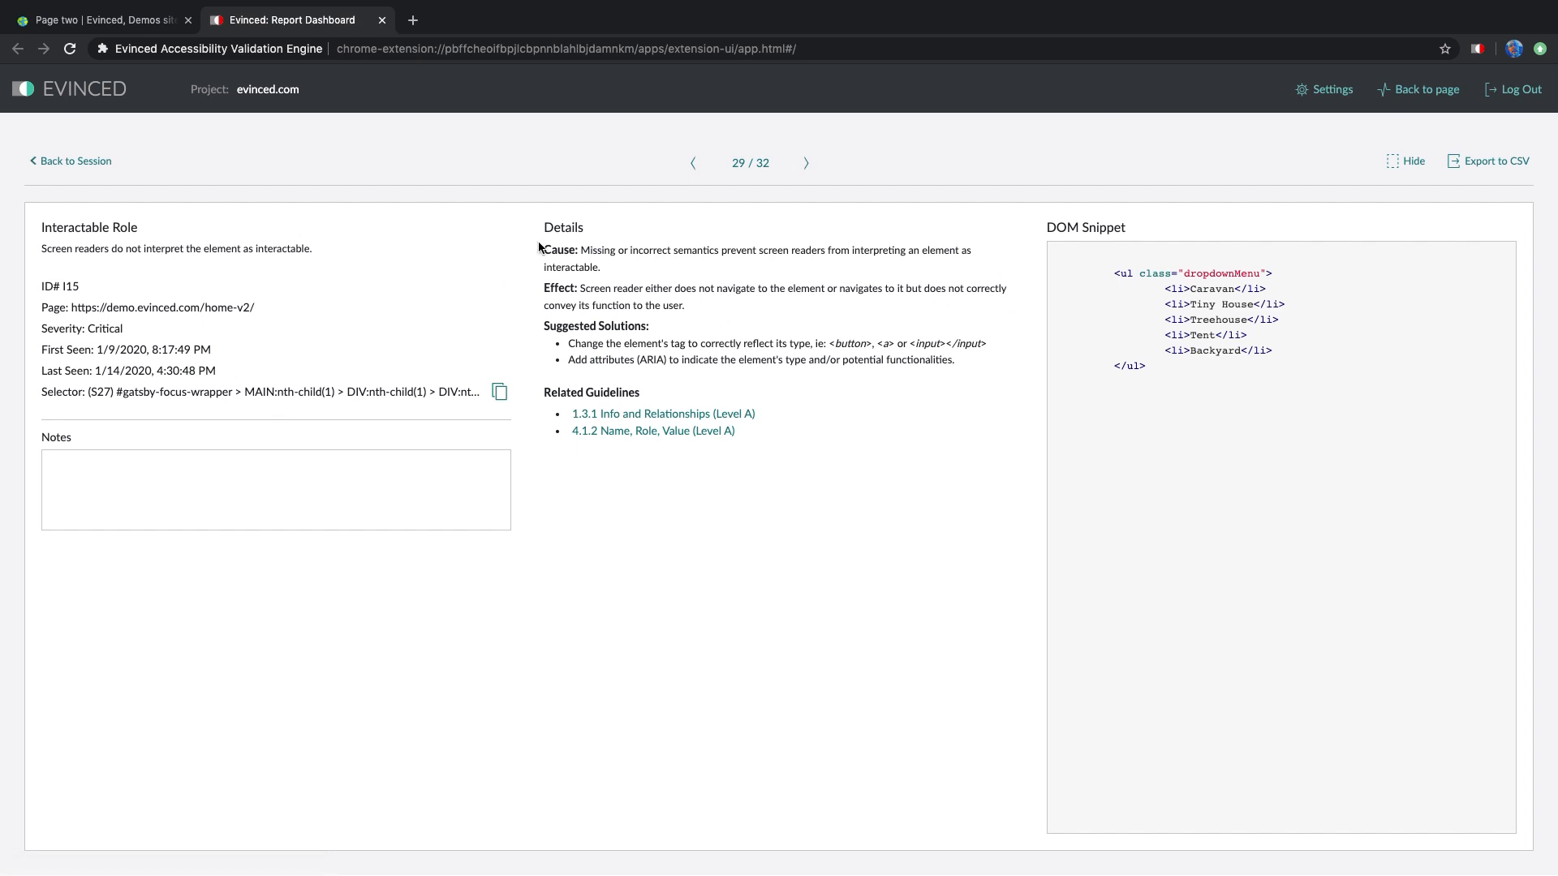
mouse_move(67, 168)
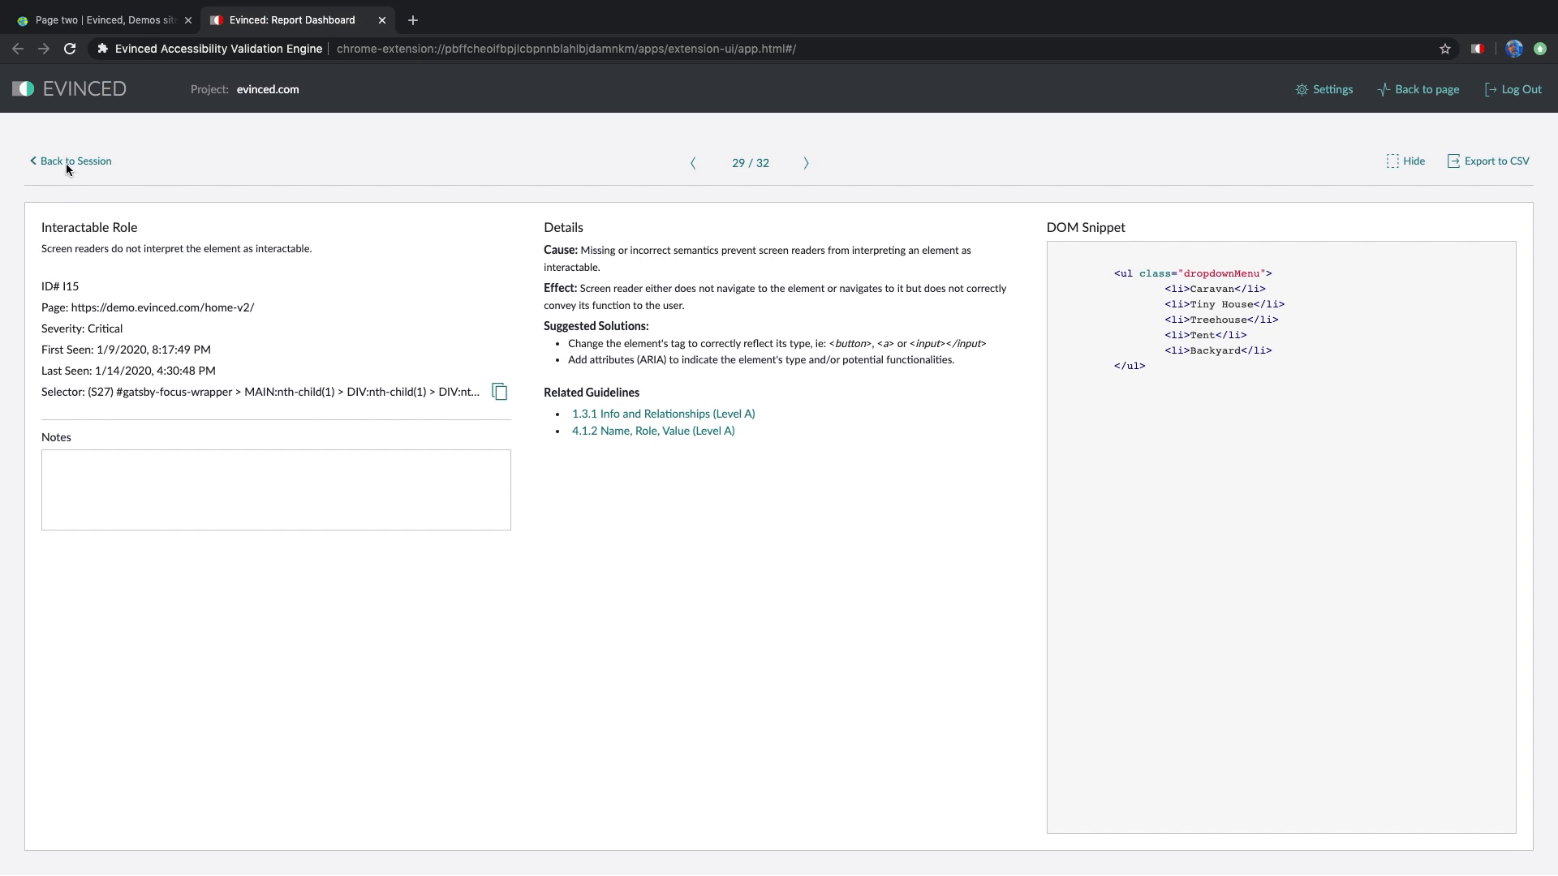
Export all 32 session issues to CSV, then start pushing an issue to Jira
left_click(74, 160)
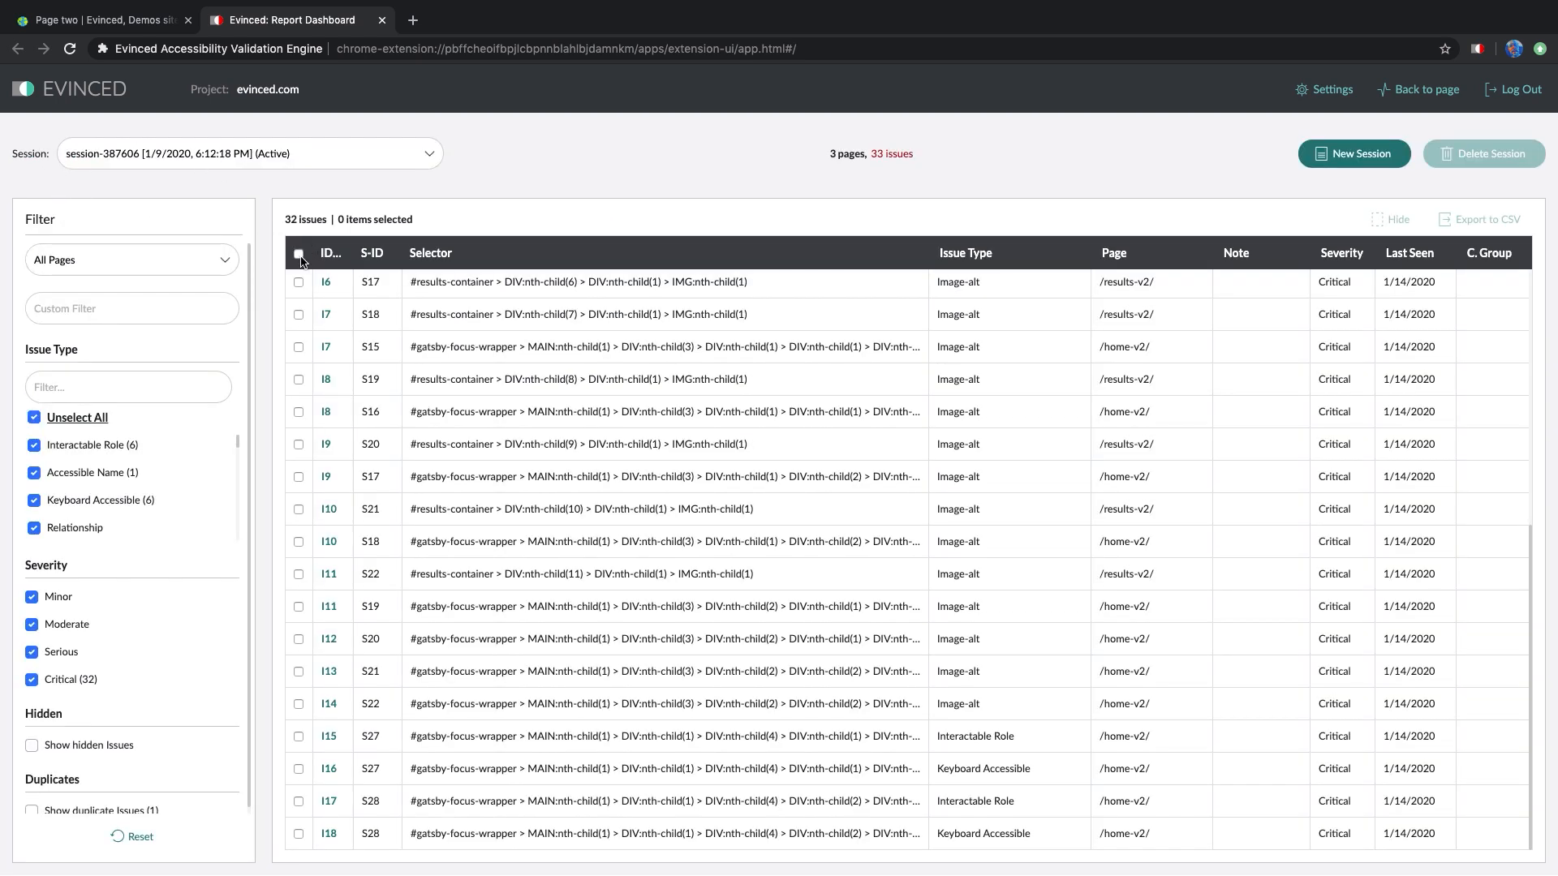
left_click(297, 252)
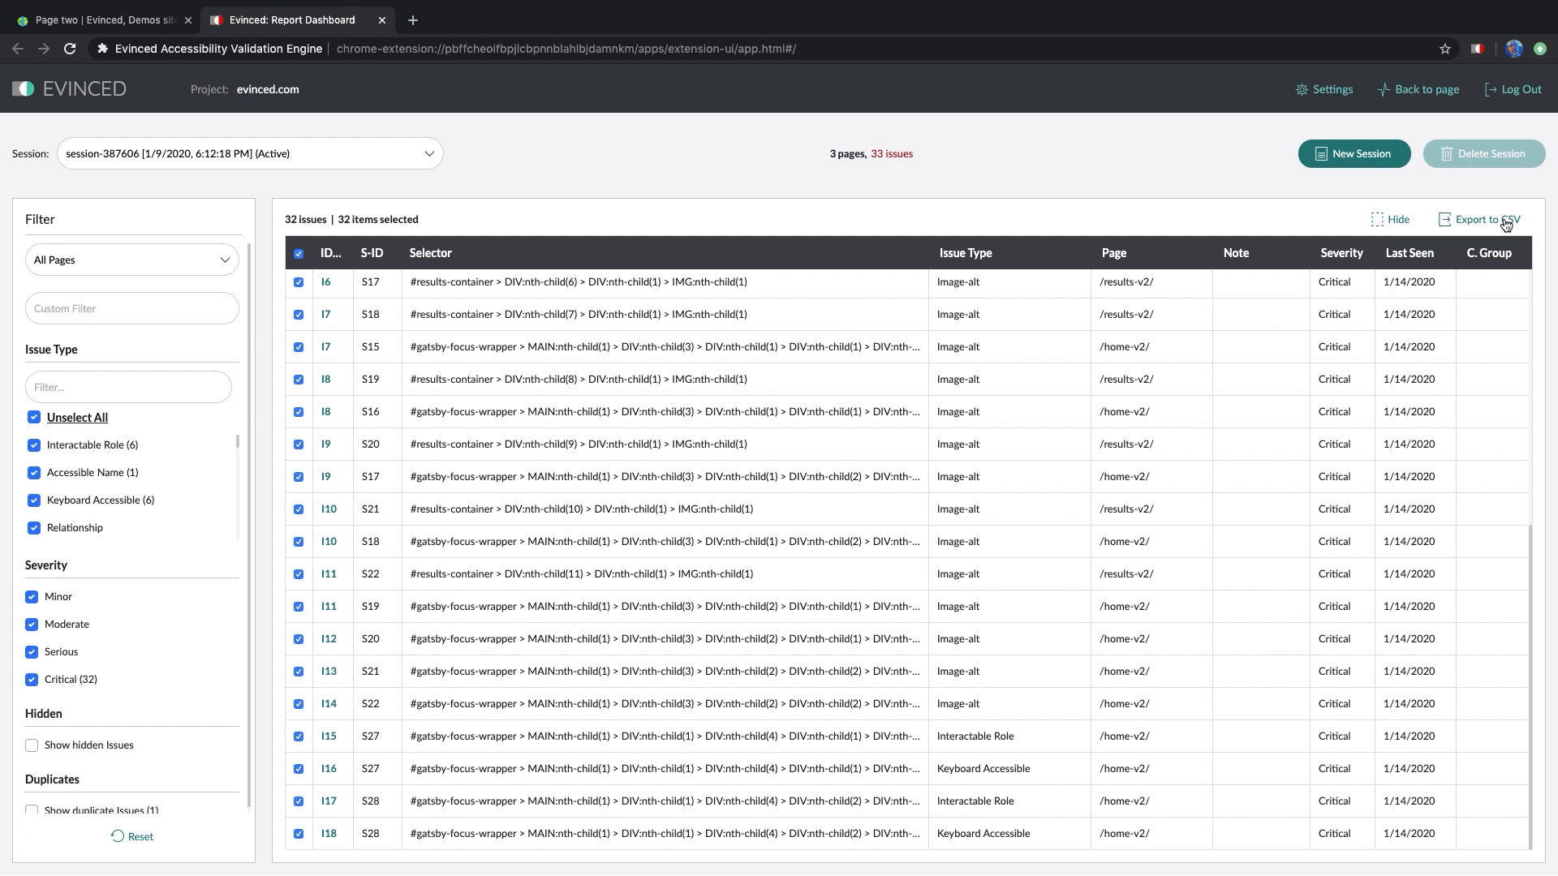
left_click(1482, 220)
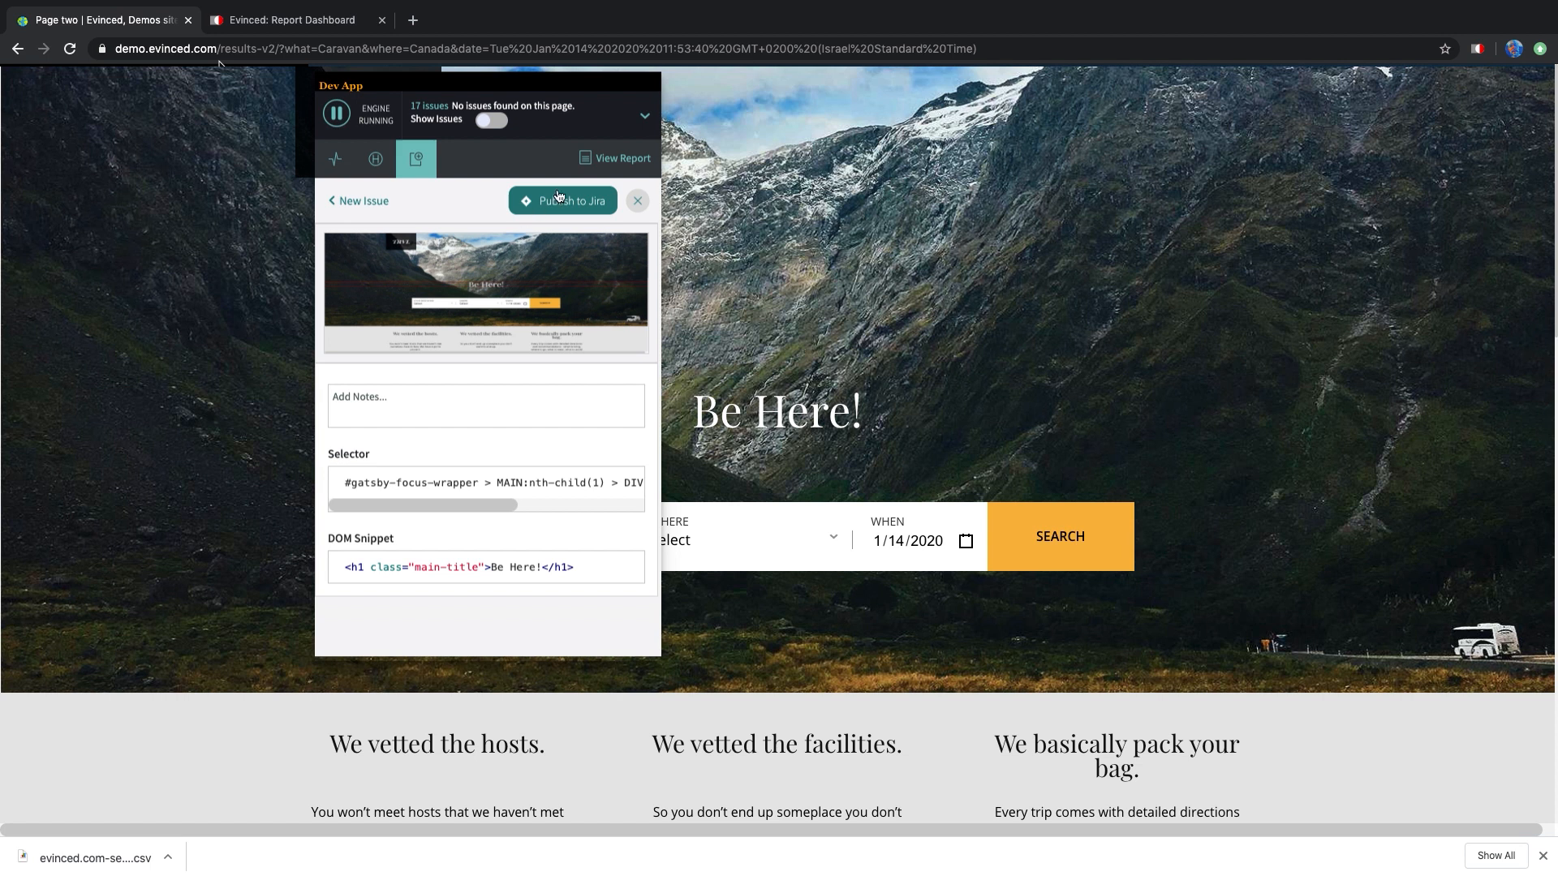
left_click(563, 200)
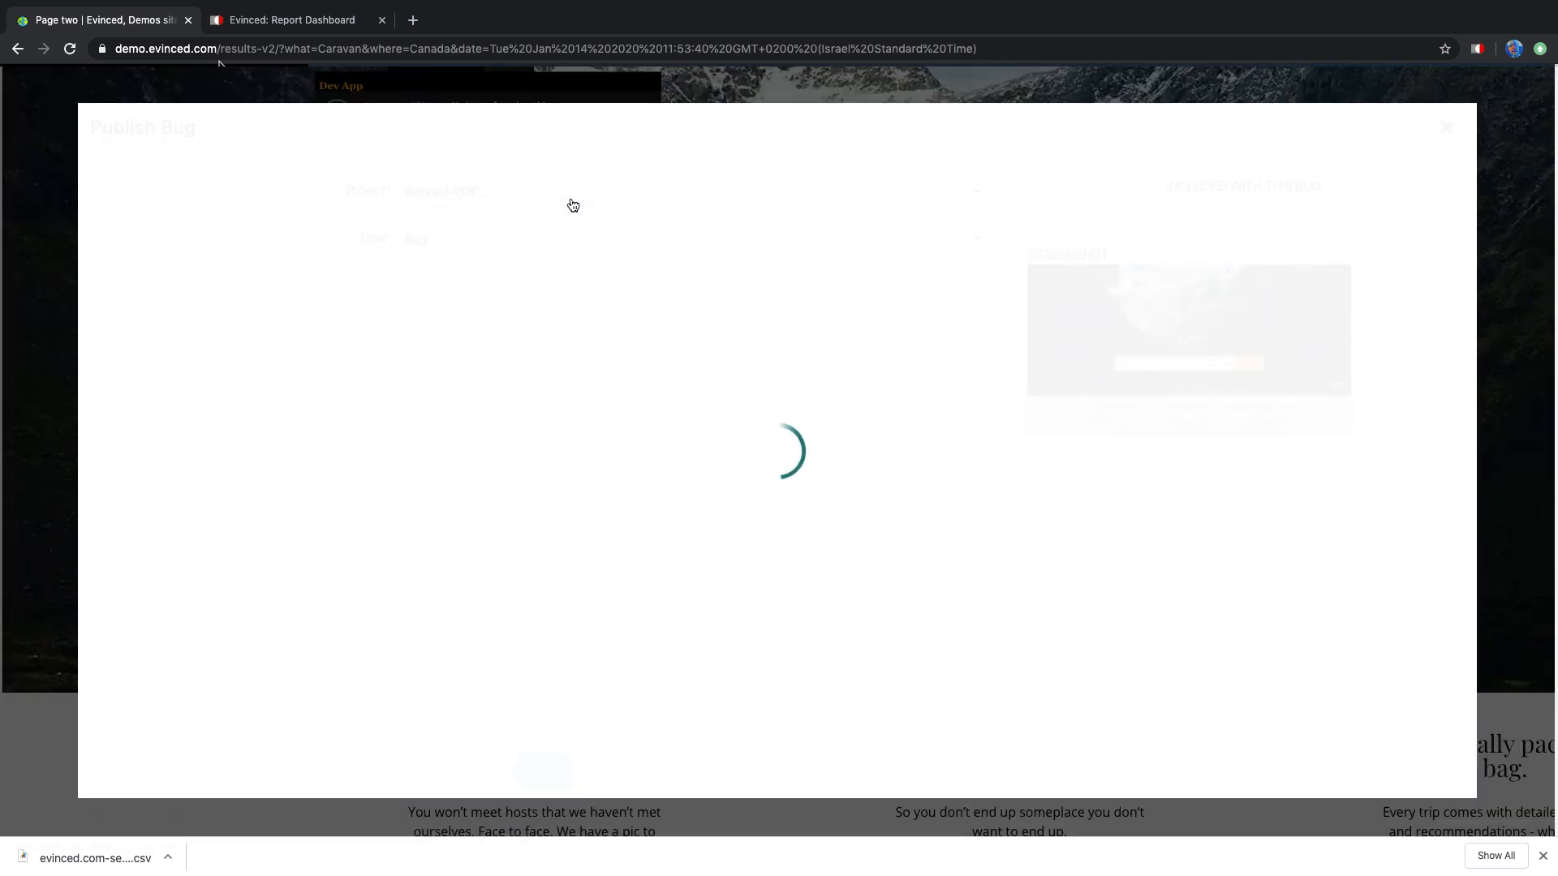